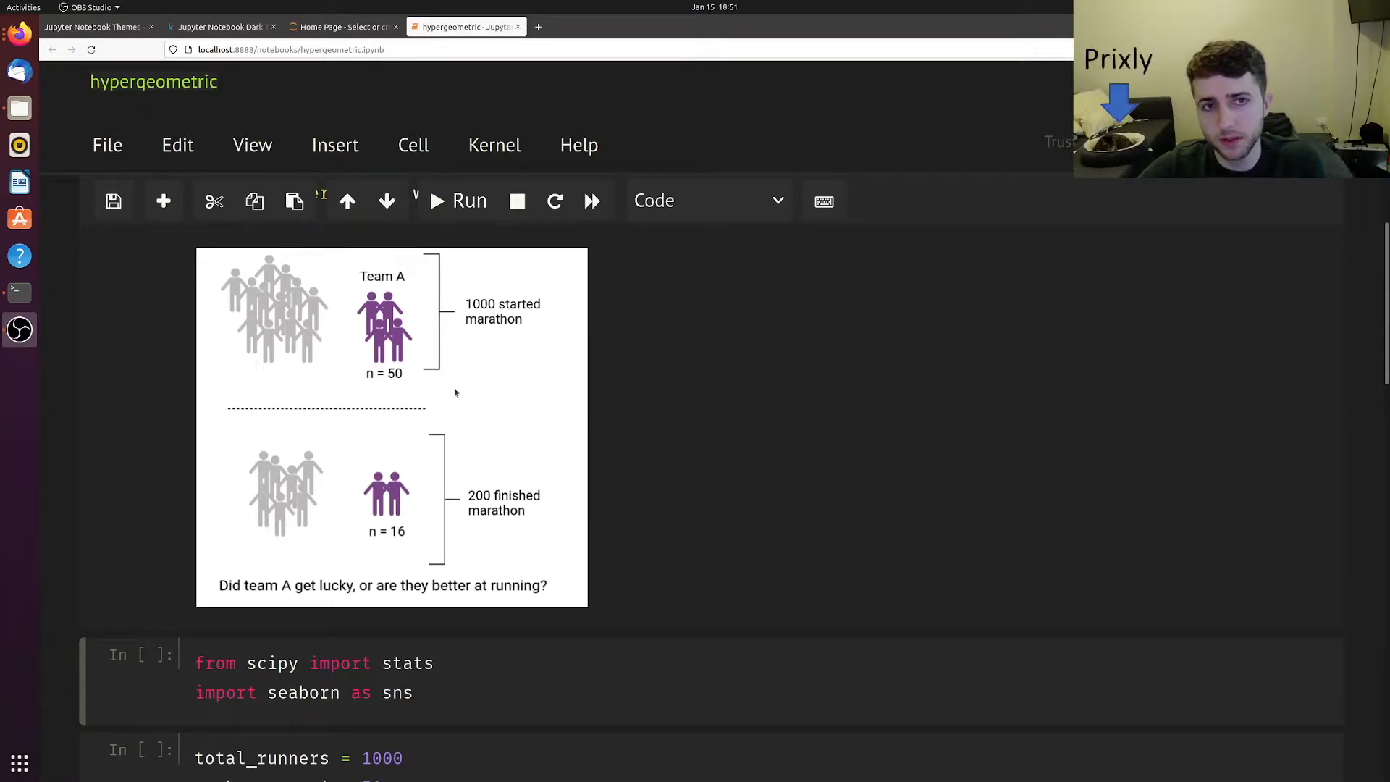
{"action": "mouse_move", "coordinate": [497, 378]}
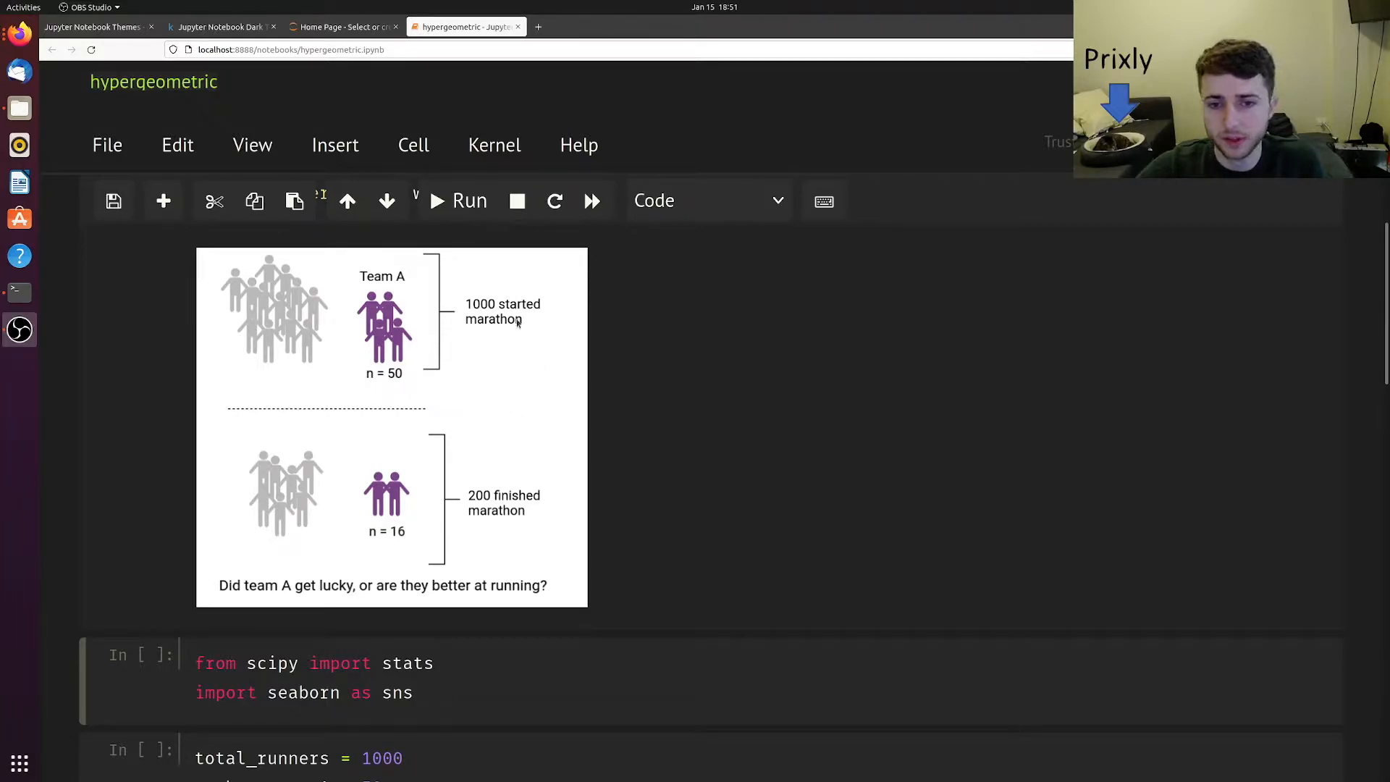
{"action": "mouse_move", "coordinate": [518, 358]}
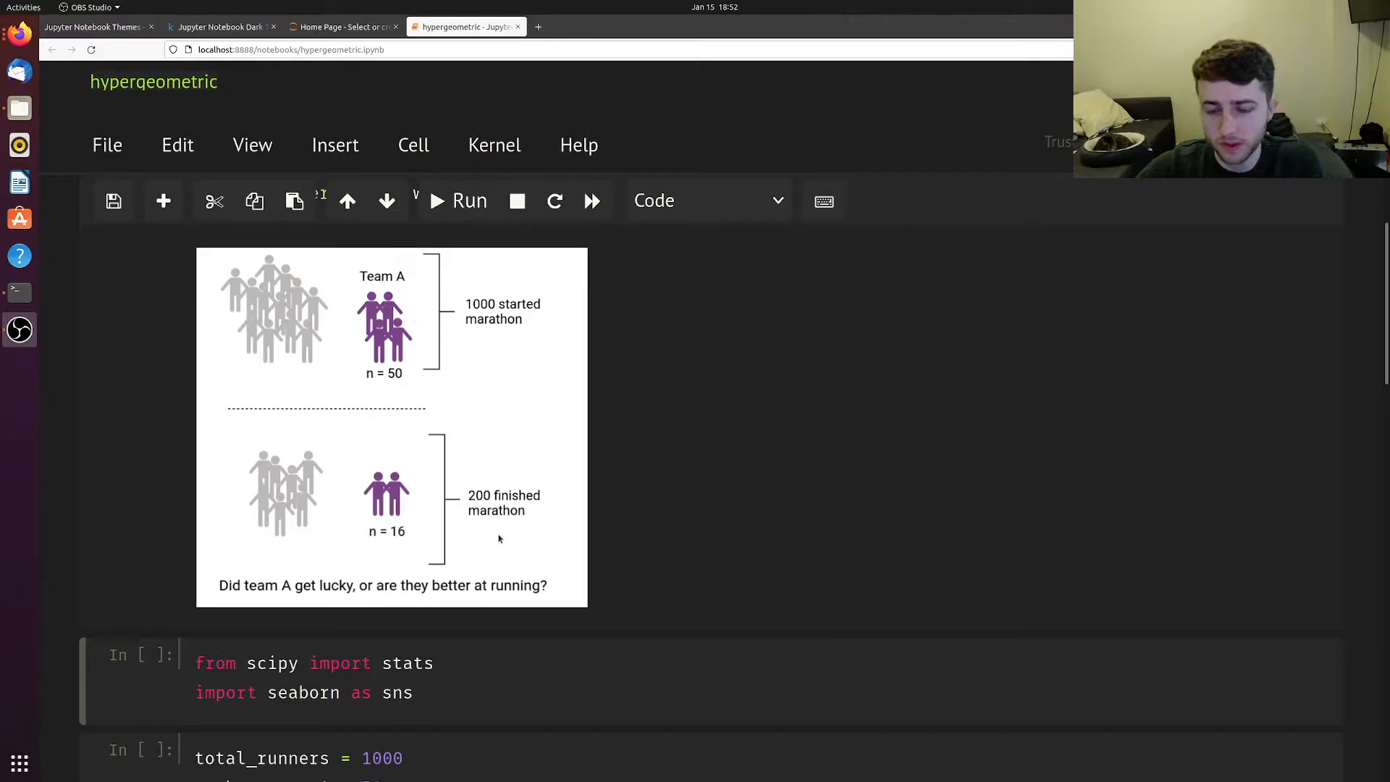
{"action": "mouse_move", "coordinate": [426, 486]}
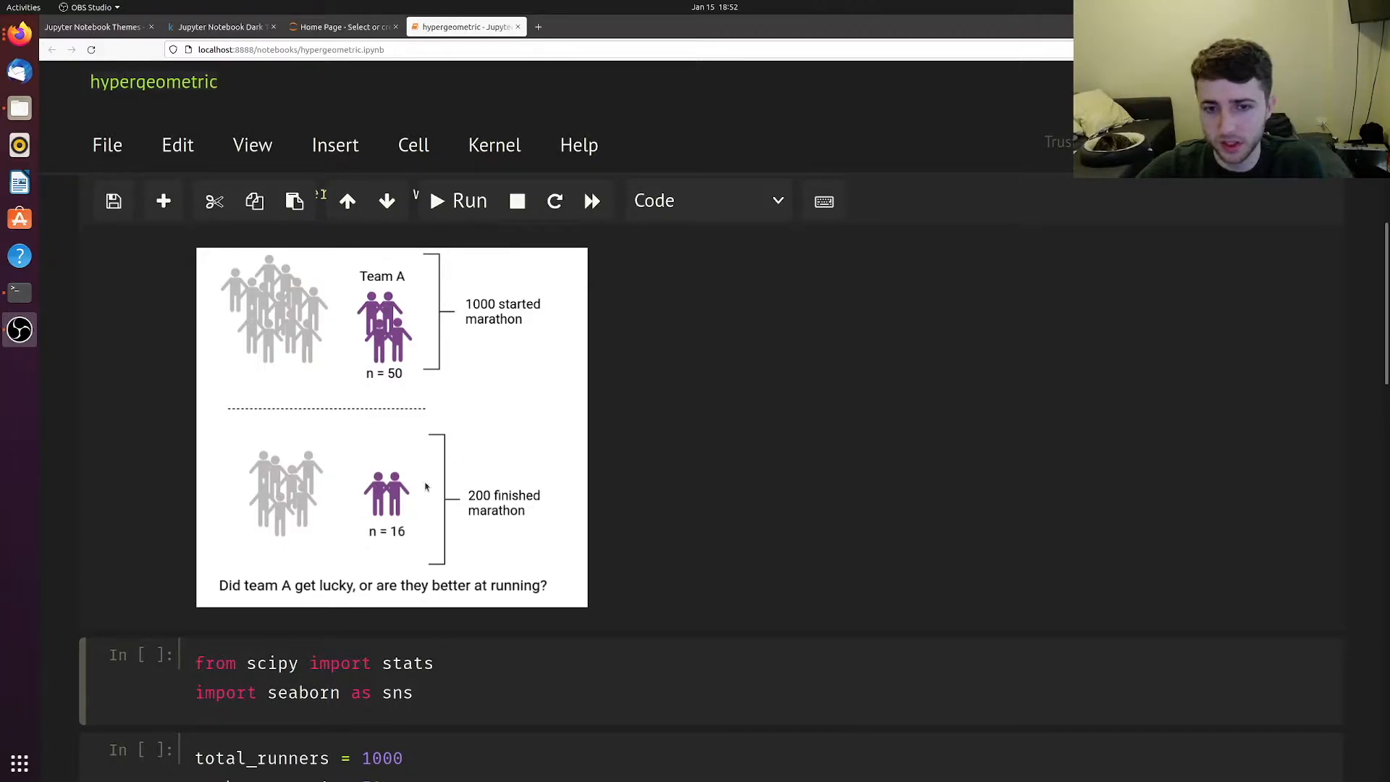
{"action": "mouse_move", "coordinate": [546, 519]}
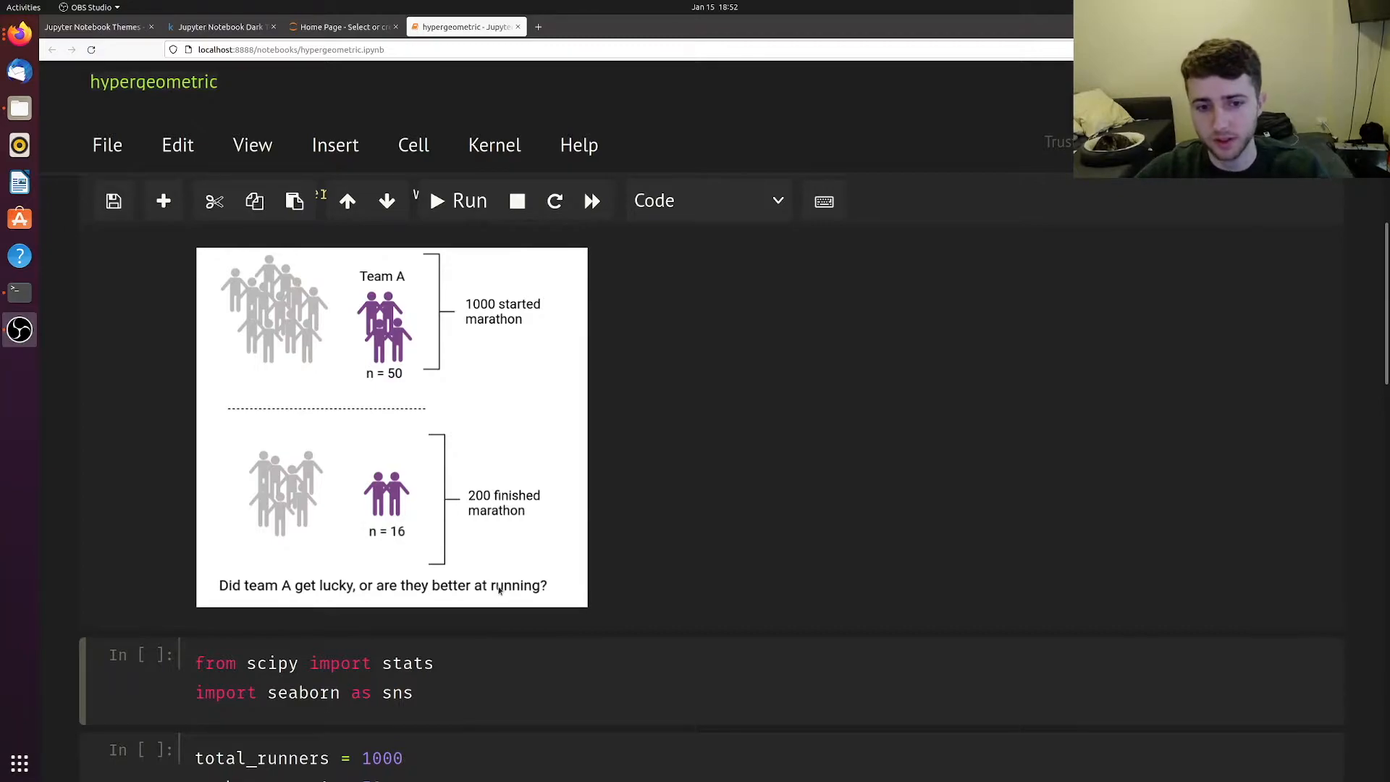
{"action": "mouse_move", "coordinate": [516, 639]}
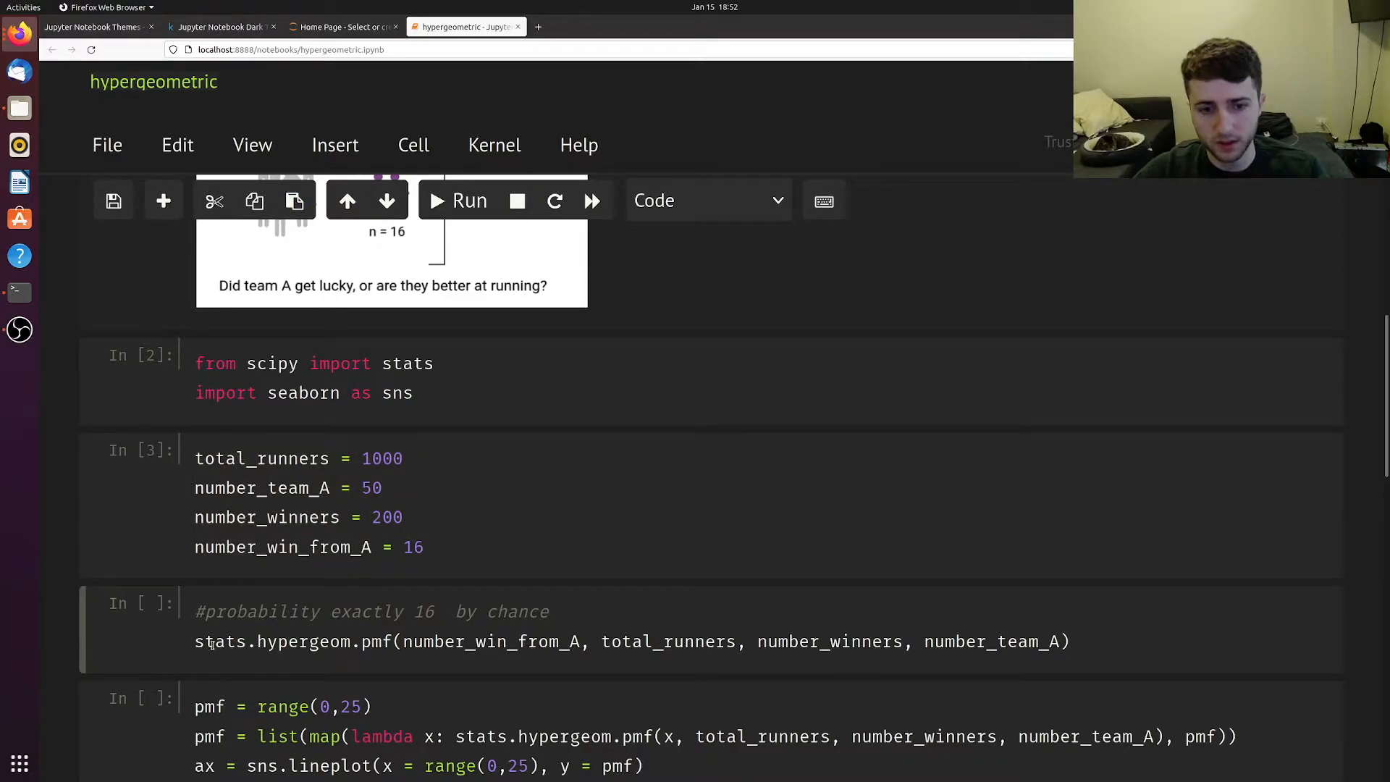
Review the stats.hypergeom.pmf call and its result of about 0.0151 for exactly 16 team A winners.
{"action": "double_click", "coordinate": [303, 642]}
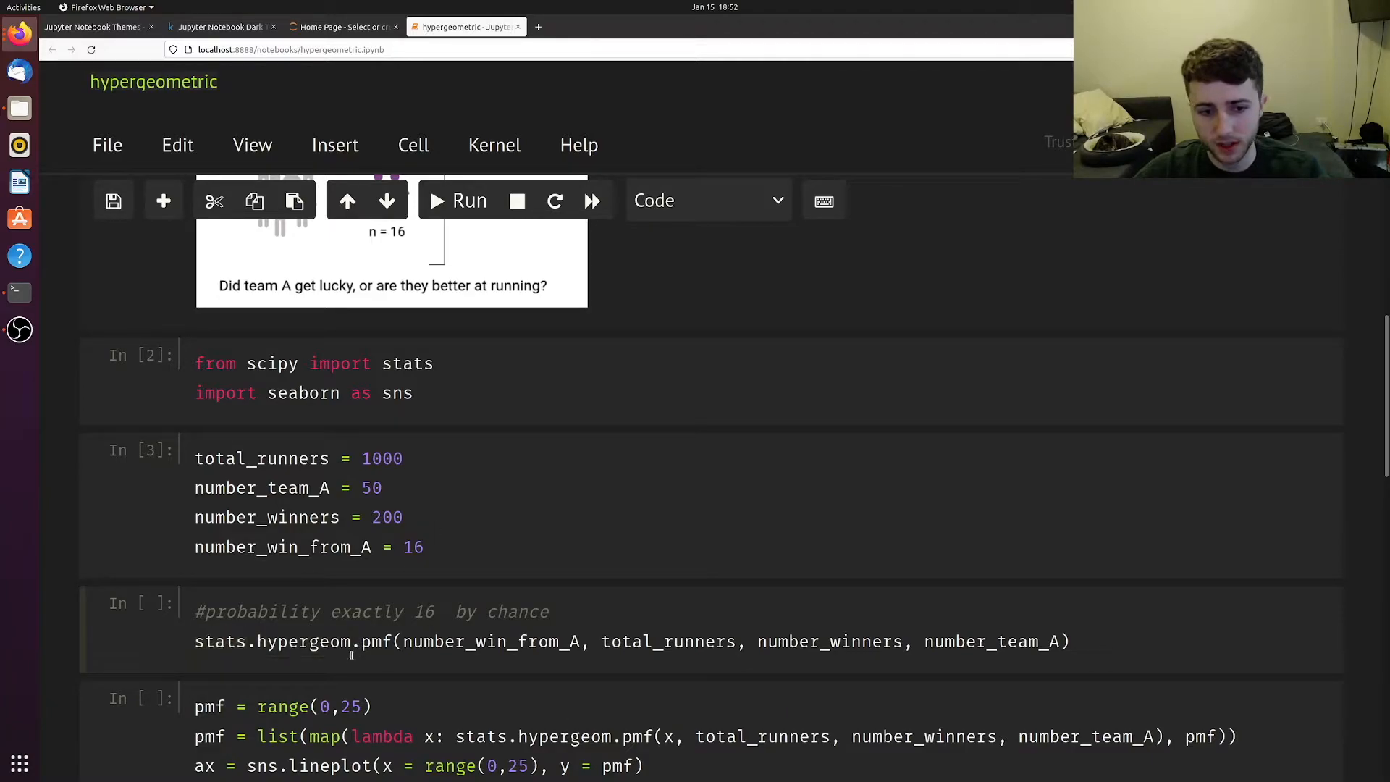
{"action": "double_click", "coordinate": [377, 642]}
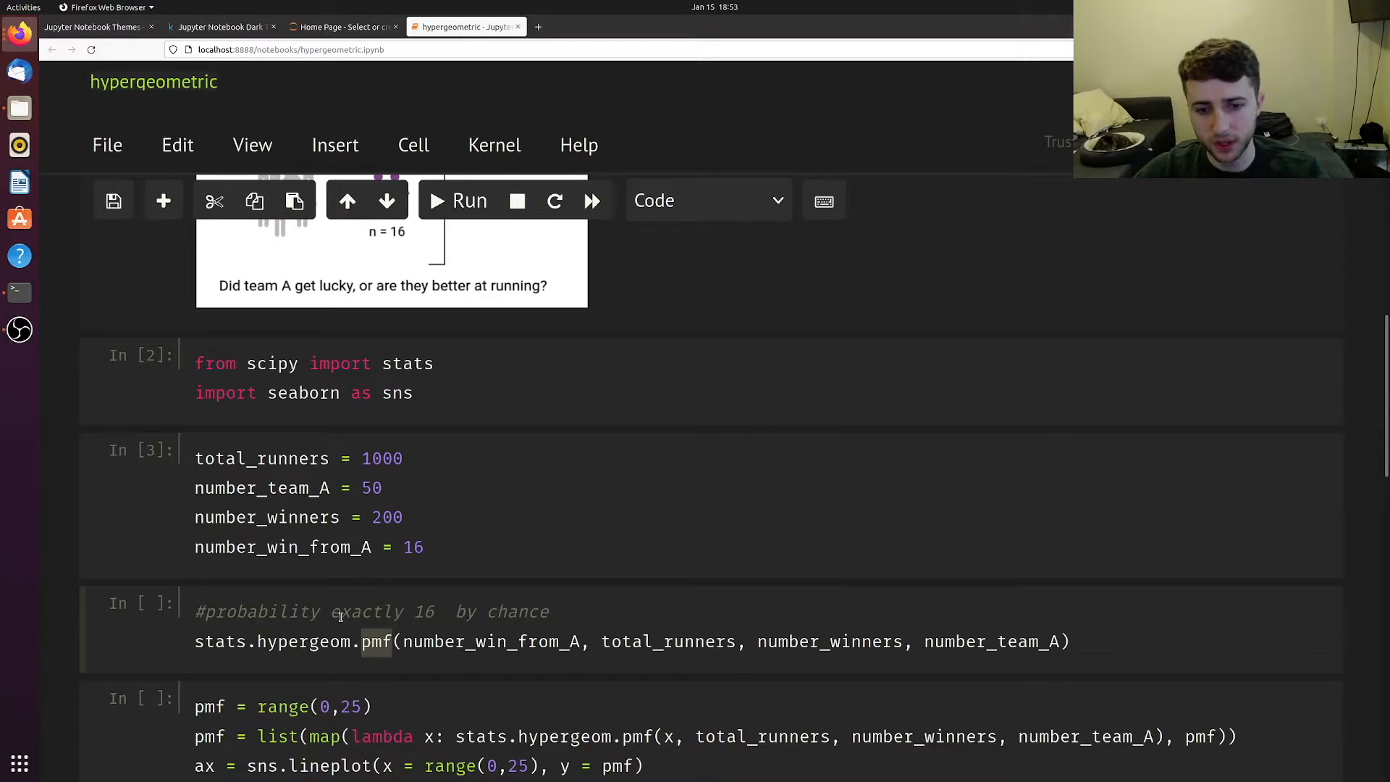
{"action": "double_click", "coordinate": [373, 611]}
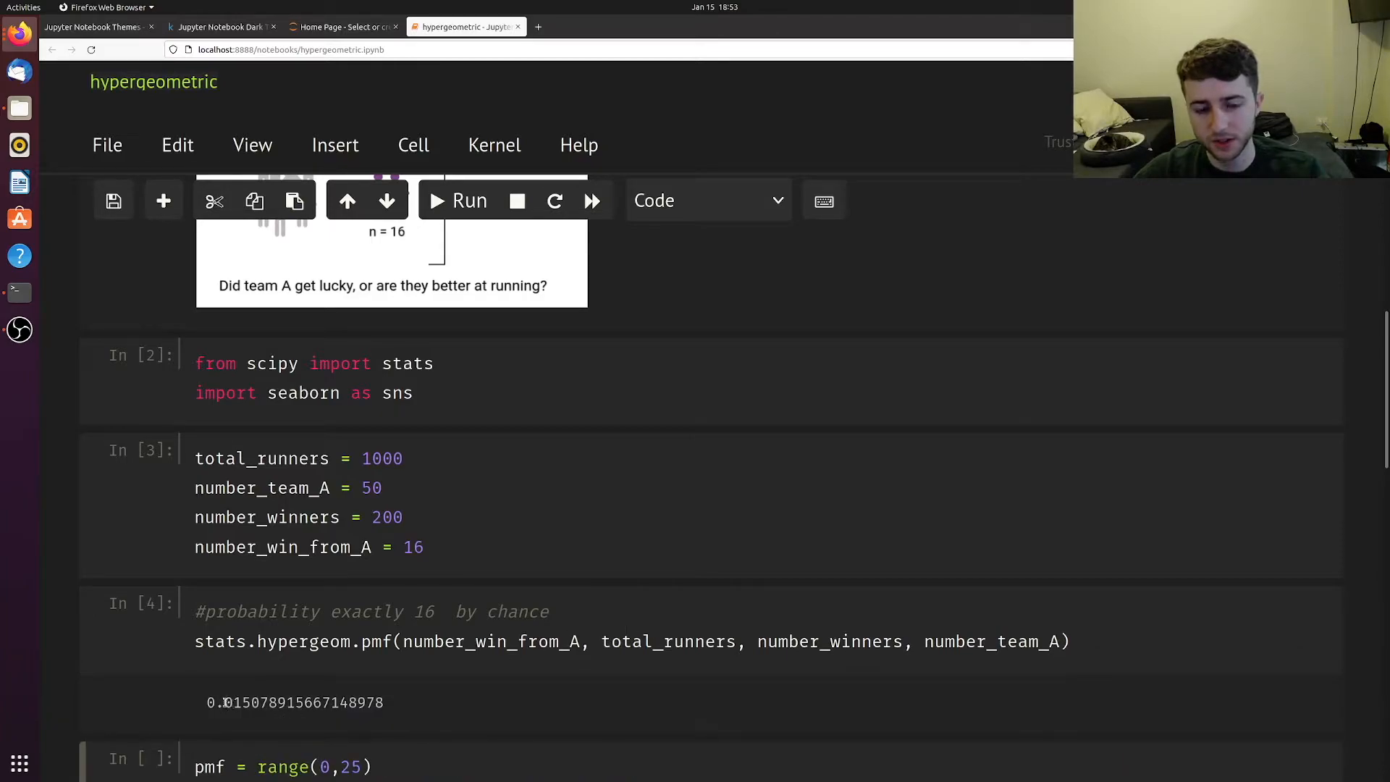
{"action": "double_click", "coordinate": [236, 703]}
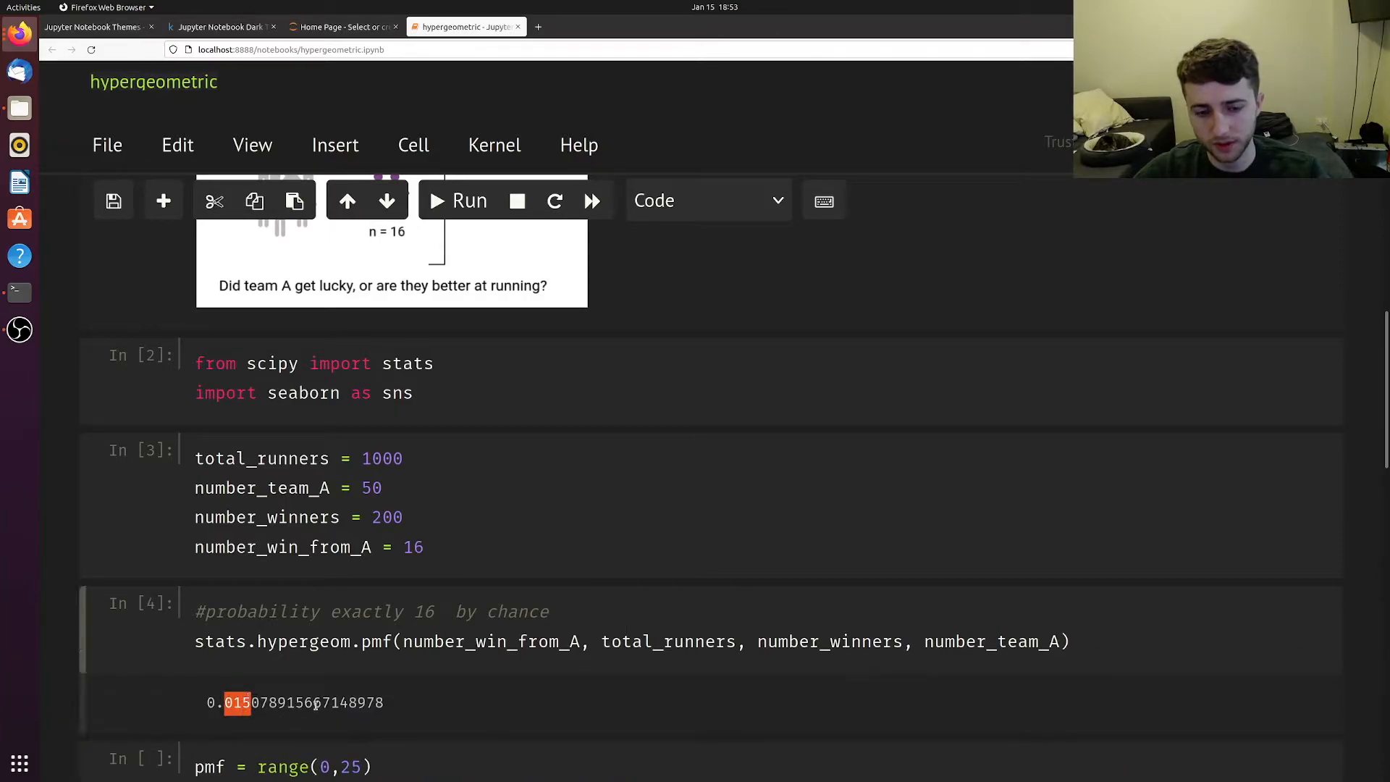
{"action": "scroll", "scroll_direction": "down", "scroll_amount": 3}
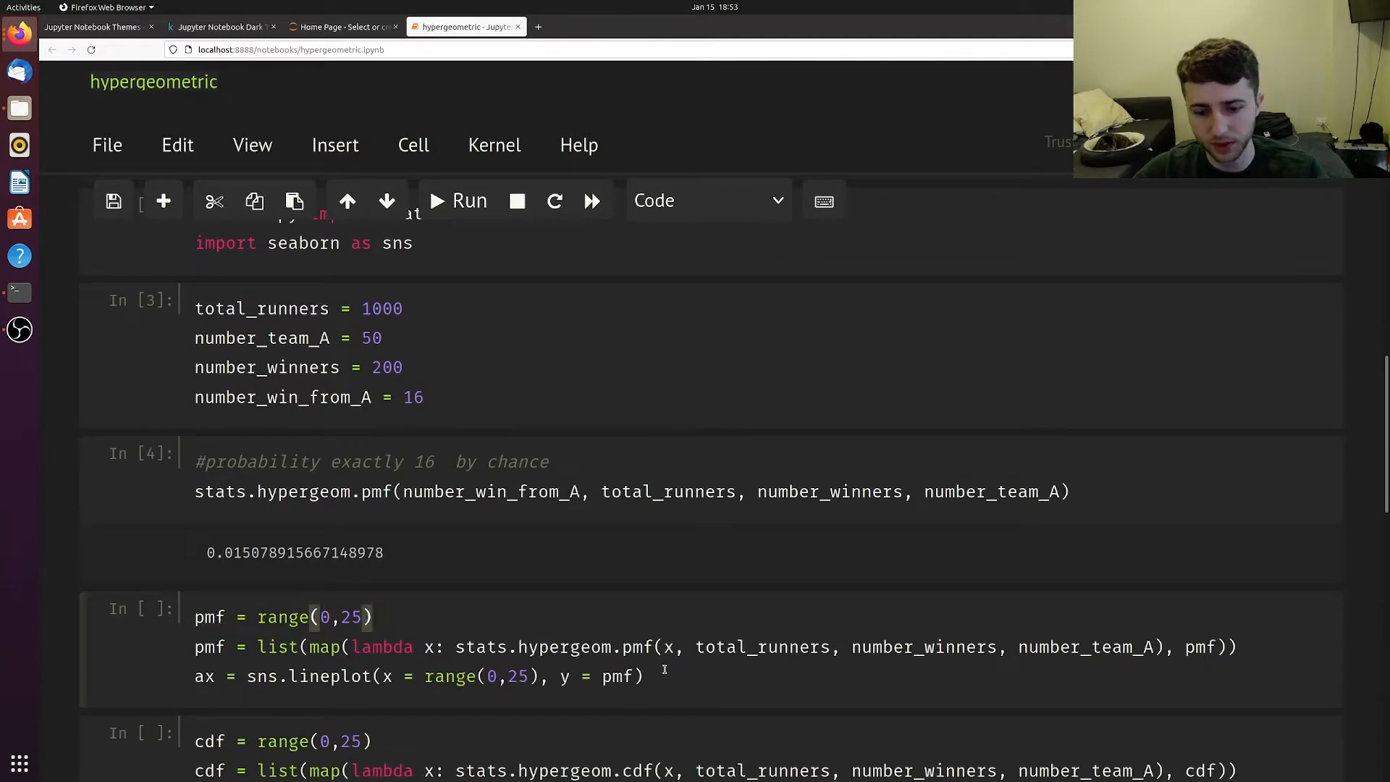
Run the PMF sns.lineplot cell, save the notebook, and view the bell-shaped curve peaking near 10.
{"action": "left_click", "coordinate": [469, 200]}
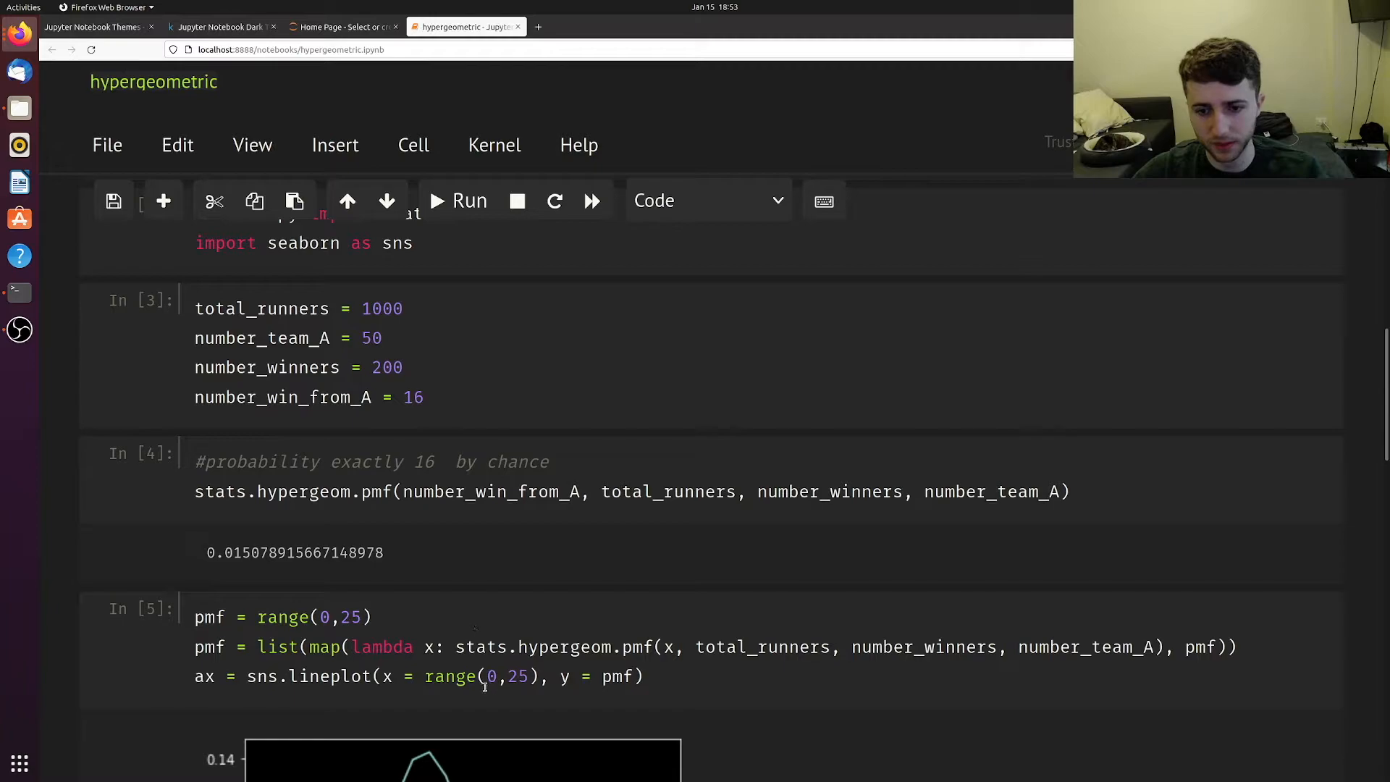
{"action": "scroll", "scroll_direction": "down", "scroll_amount": 3}
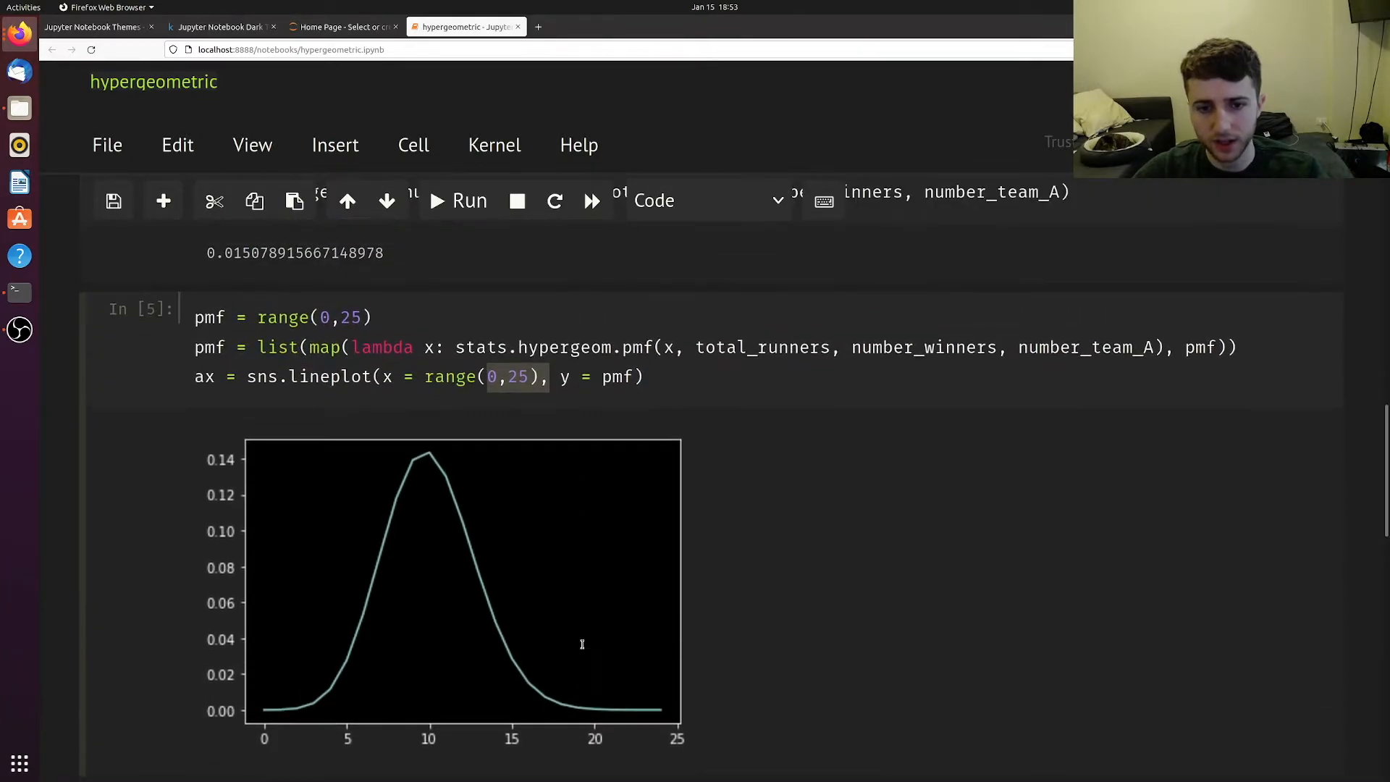
{"action": "mouse_move", "coordinate": [287, 724]}
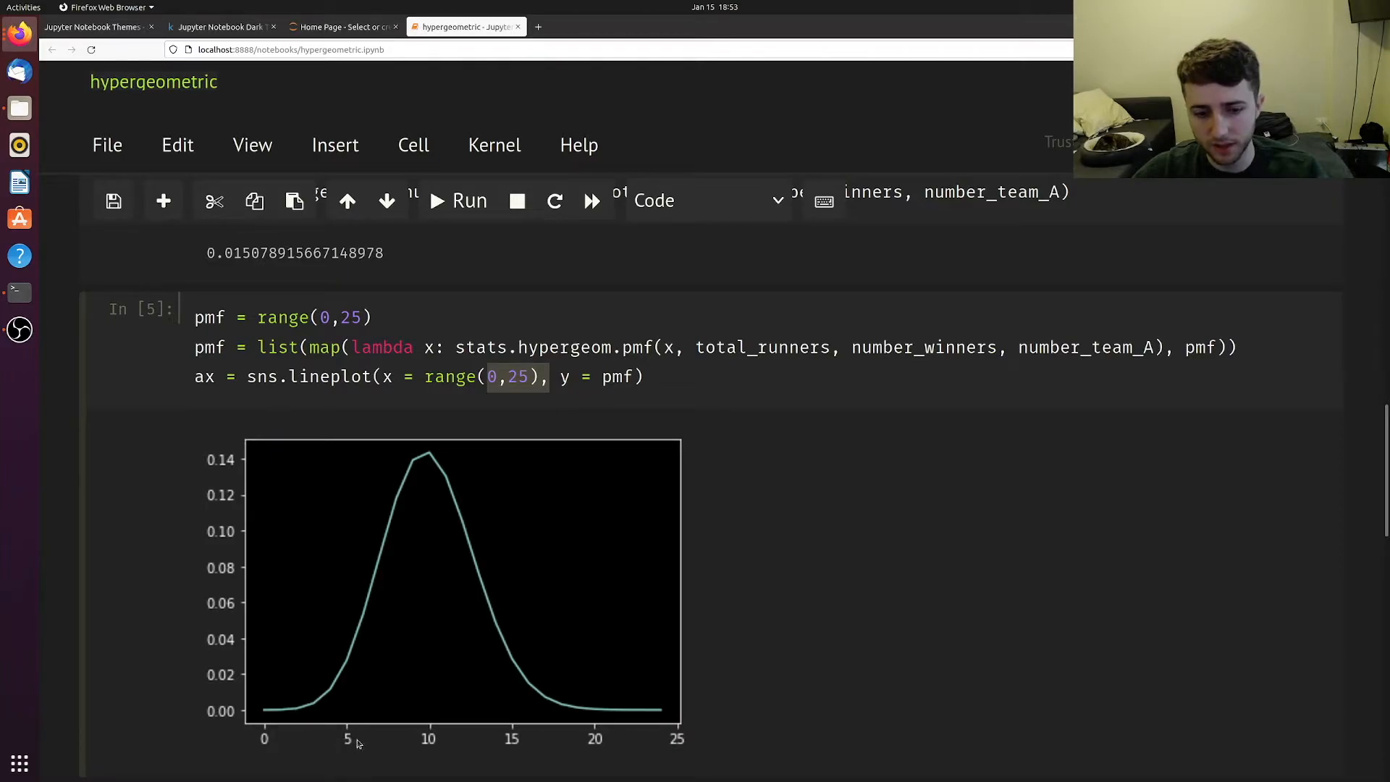
{"action": "mouse_move", "coordinate": [239, 678]}
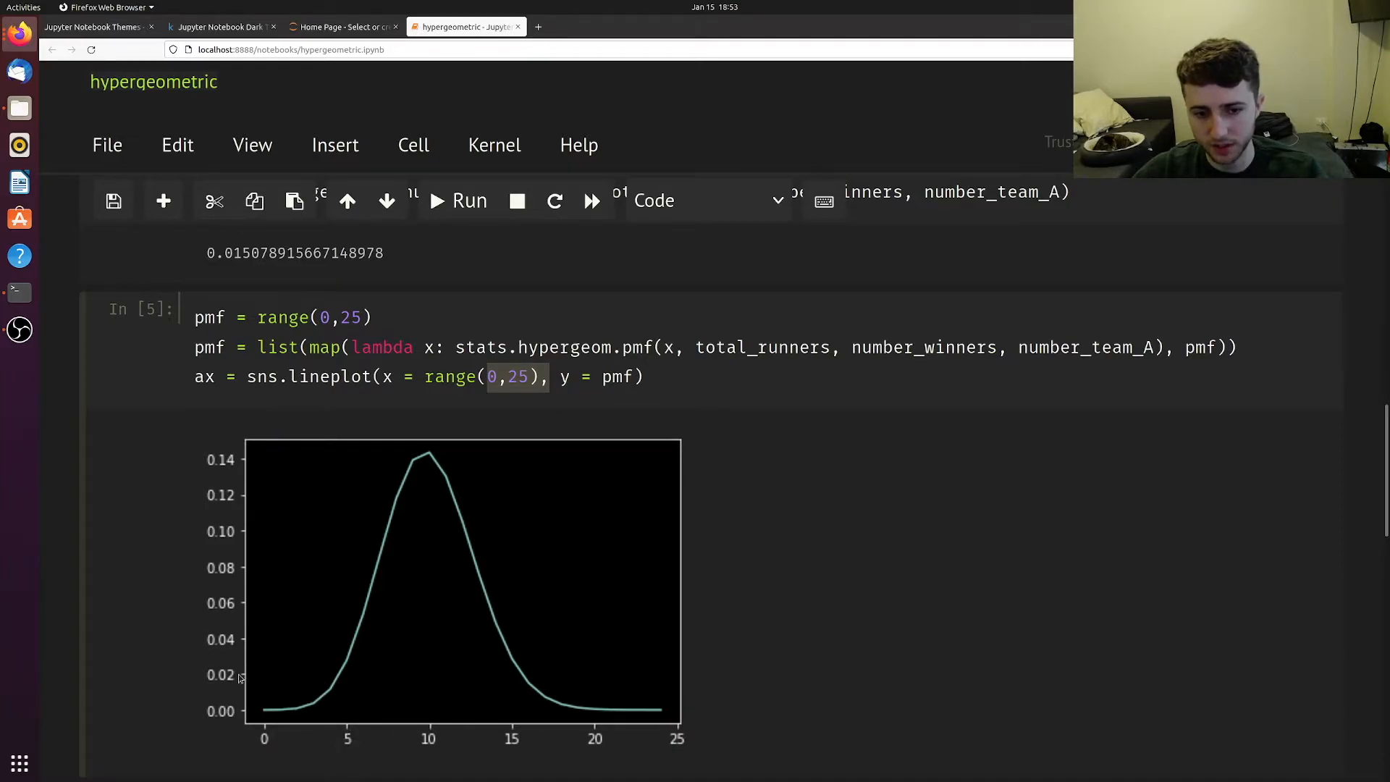
{"action": "key", "text": "ctrl+s"}
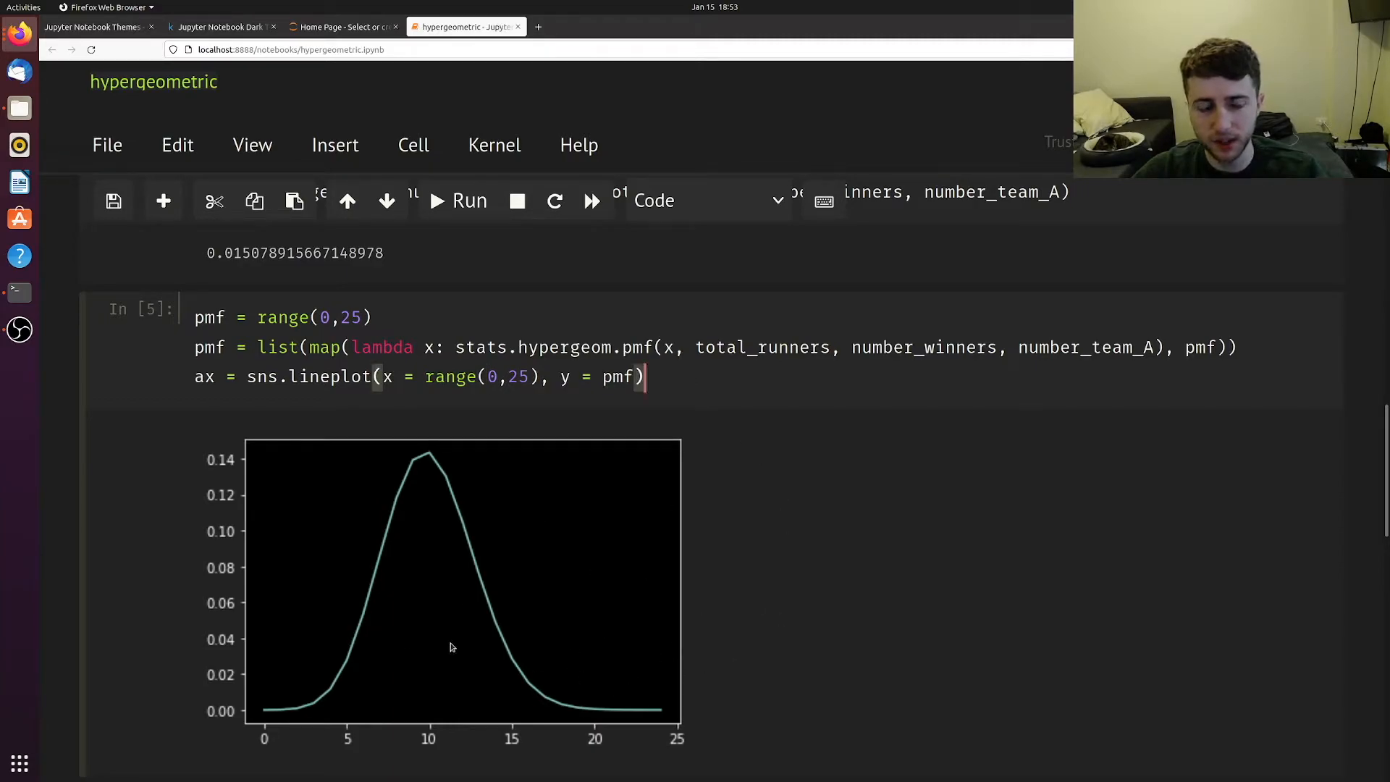
{"action": "mouse_move", "coordinate": [653, 582]}
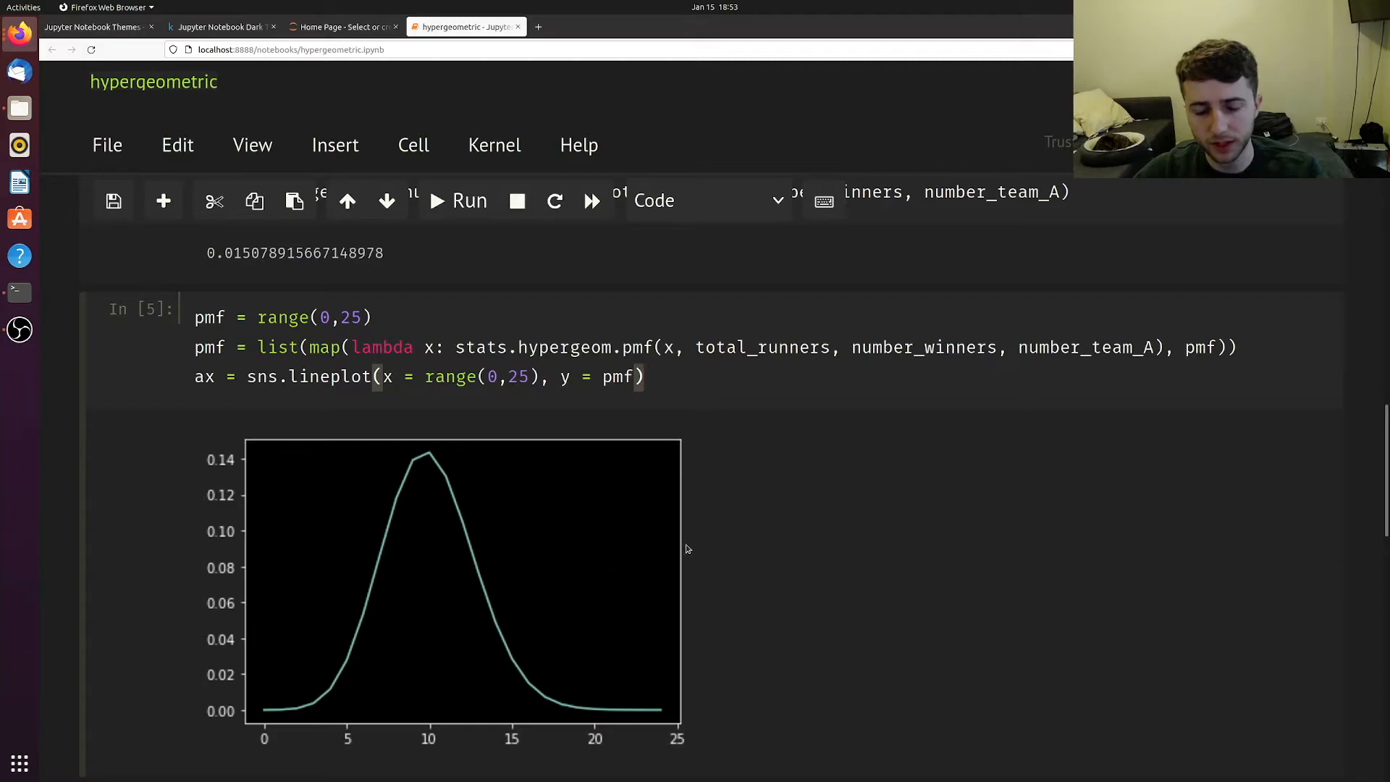
{"action": "scroll", "scroll_direction": "down", "scroll_amount": 3}
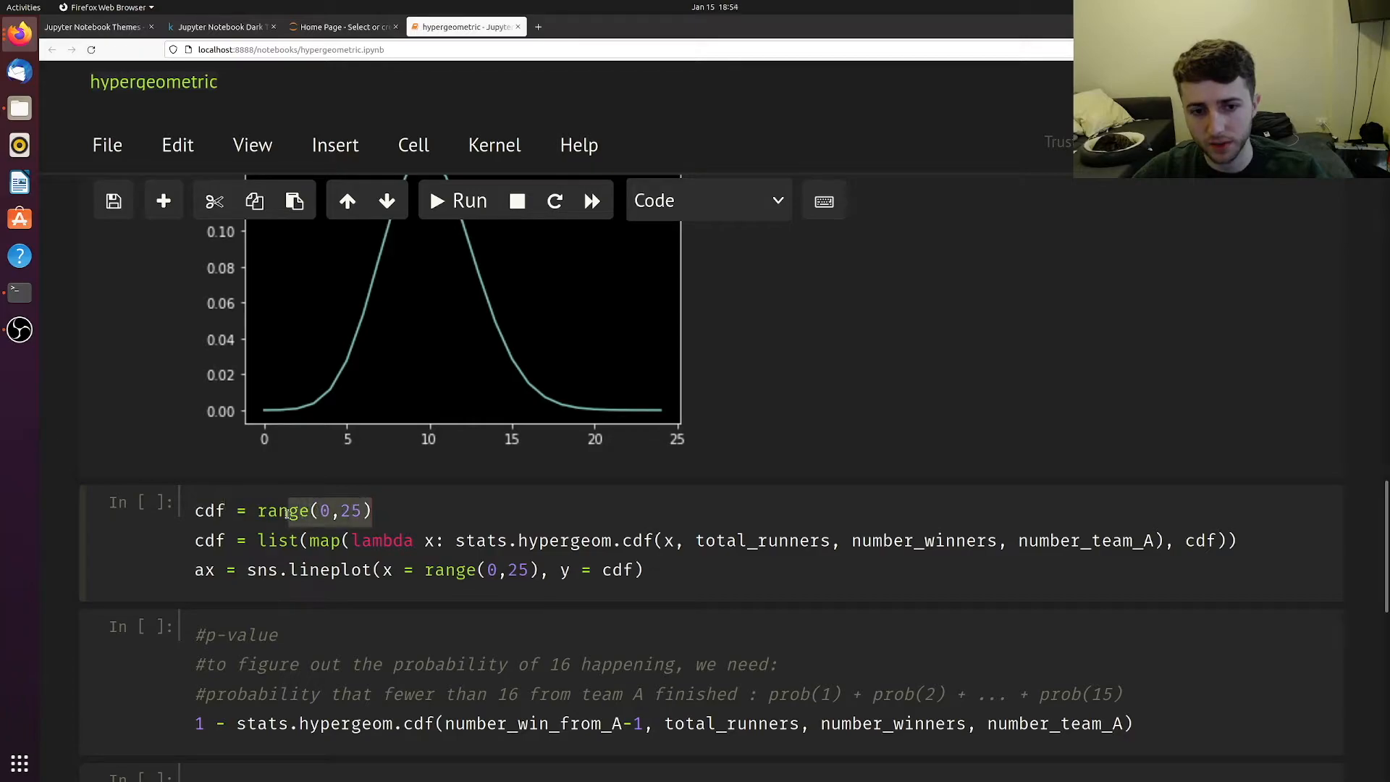
{"action": "left_click", "coordinate": [457, 200]}
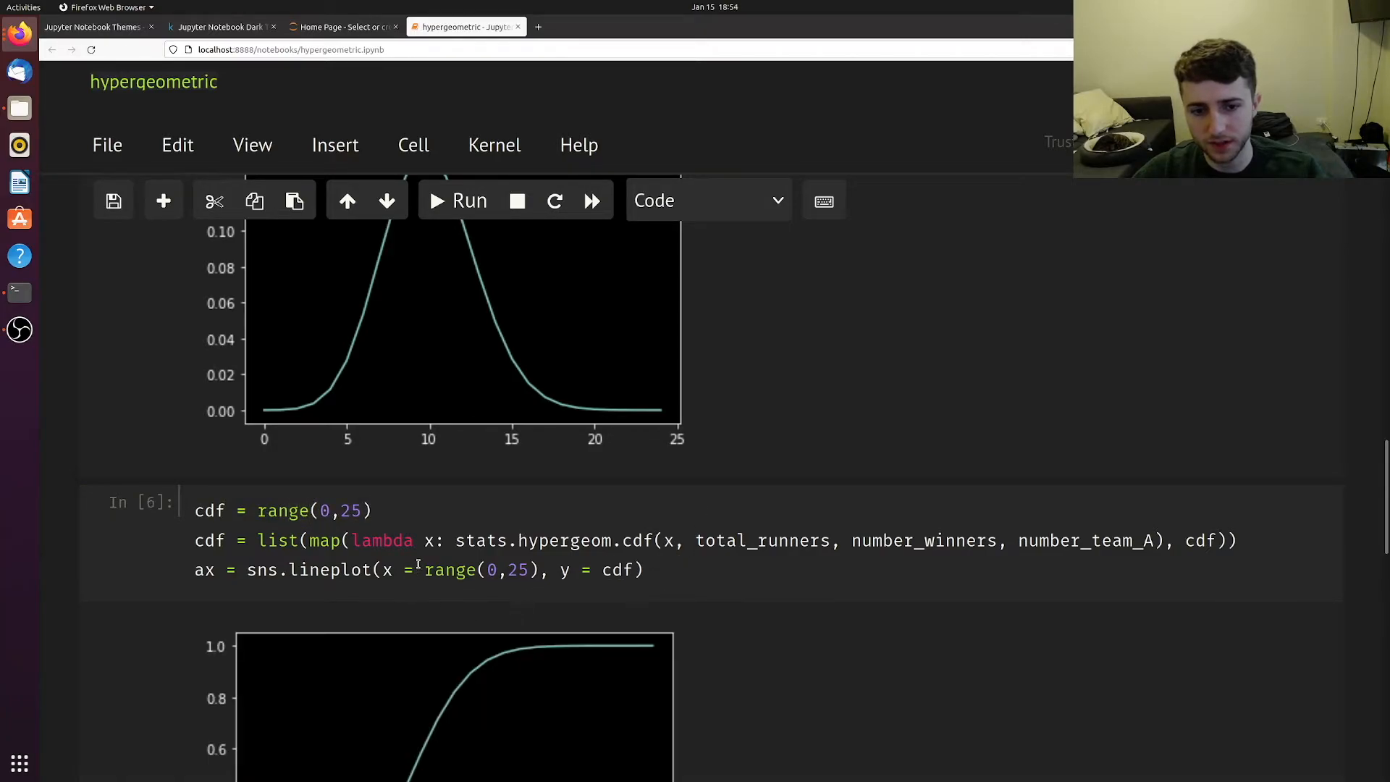
{"action": "scroll", "scroll_direction": "down", "scroll_amount": 3}
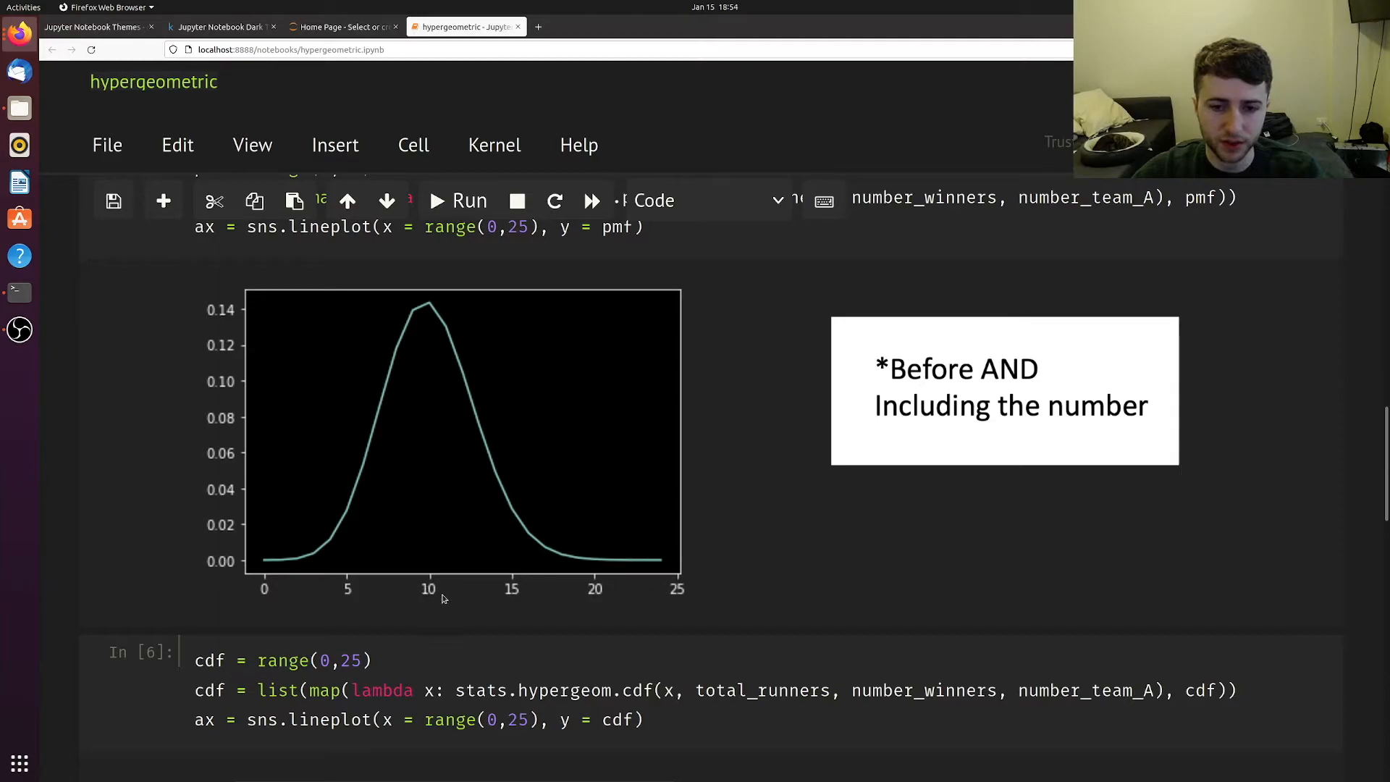
{"action": "mouse_move", "coordinate": [433, 566]}
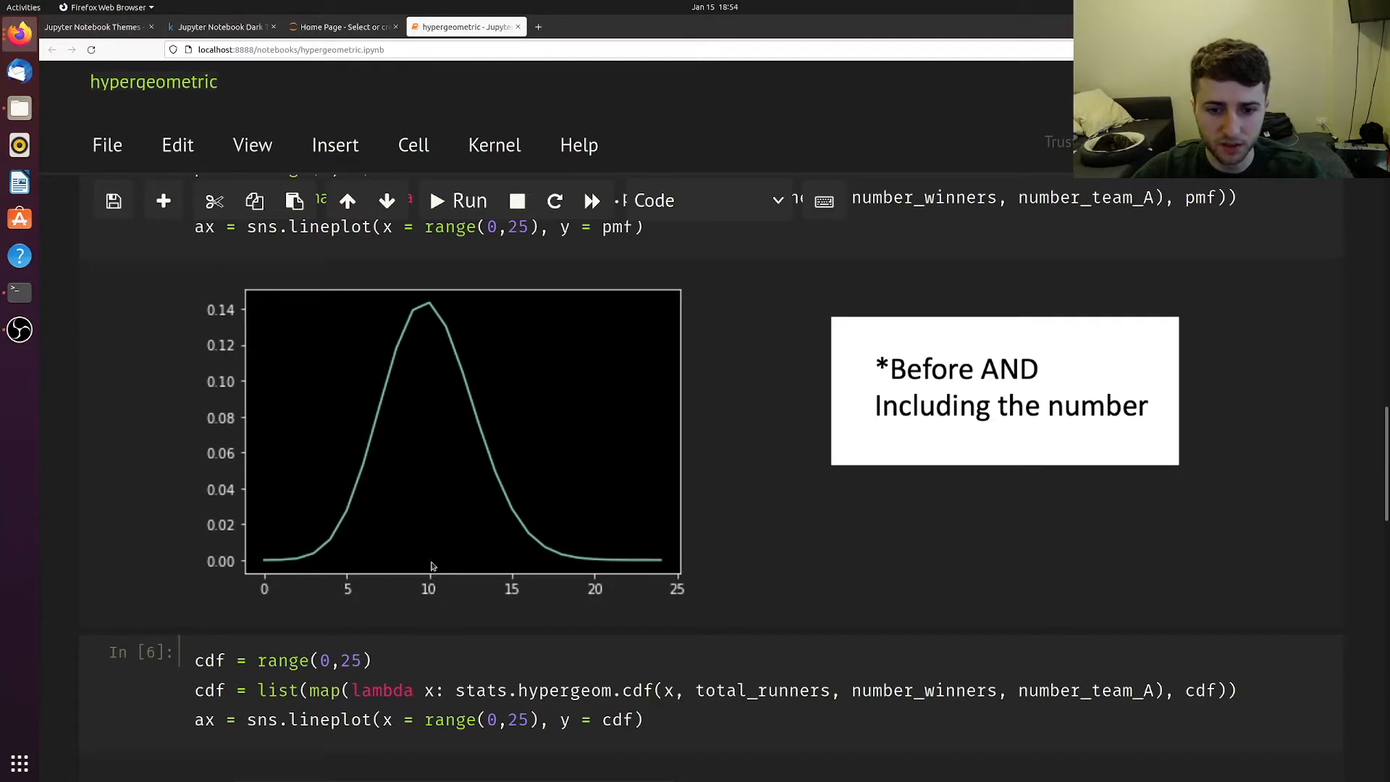
{"action": "mouse_move", "coordinate": [422, 583]}
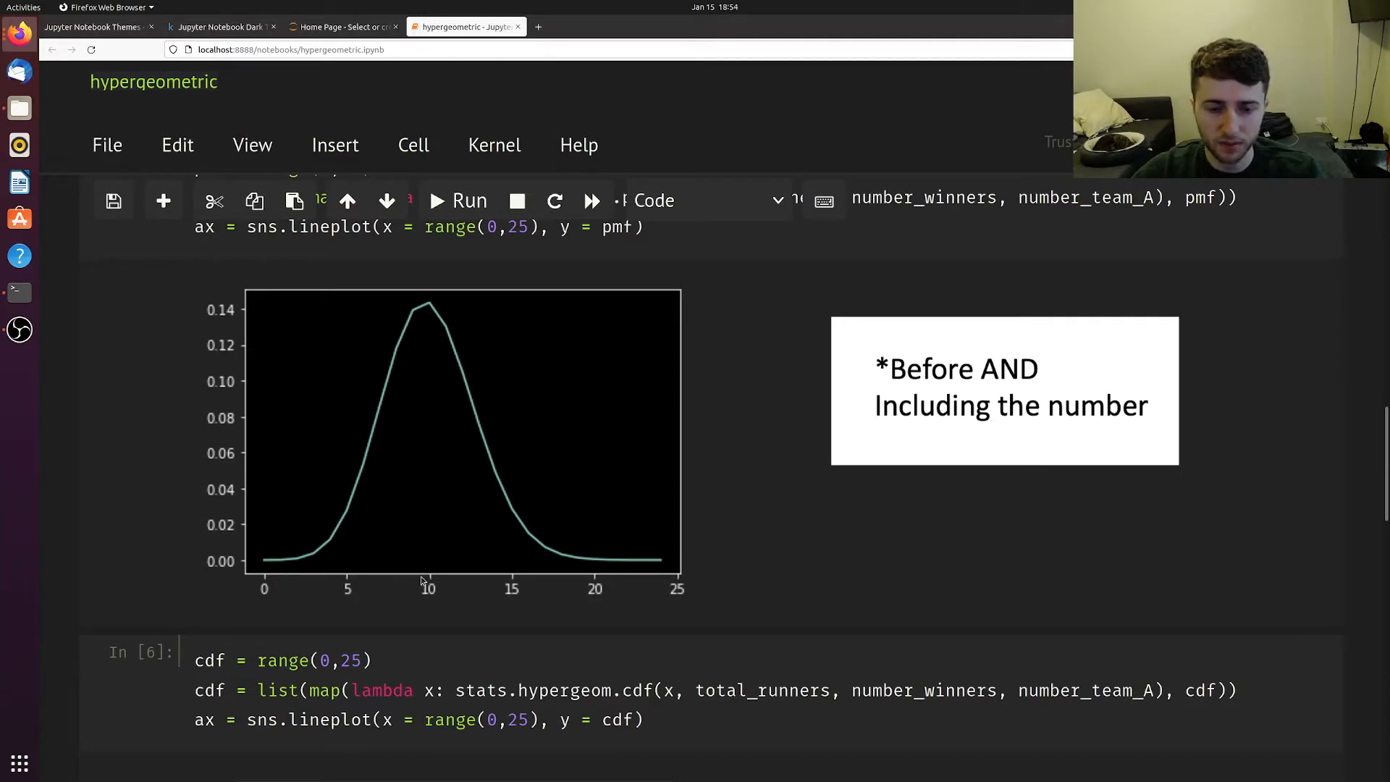
{"action": "mouse_move", "coordinate": [432, 582]}
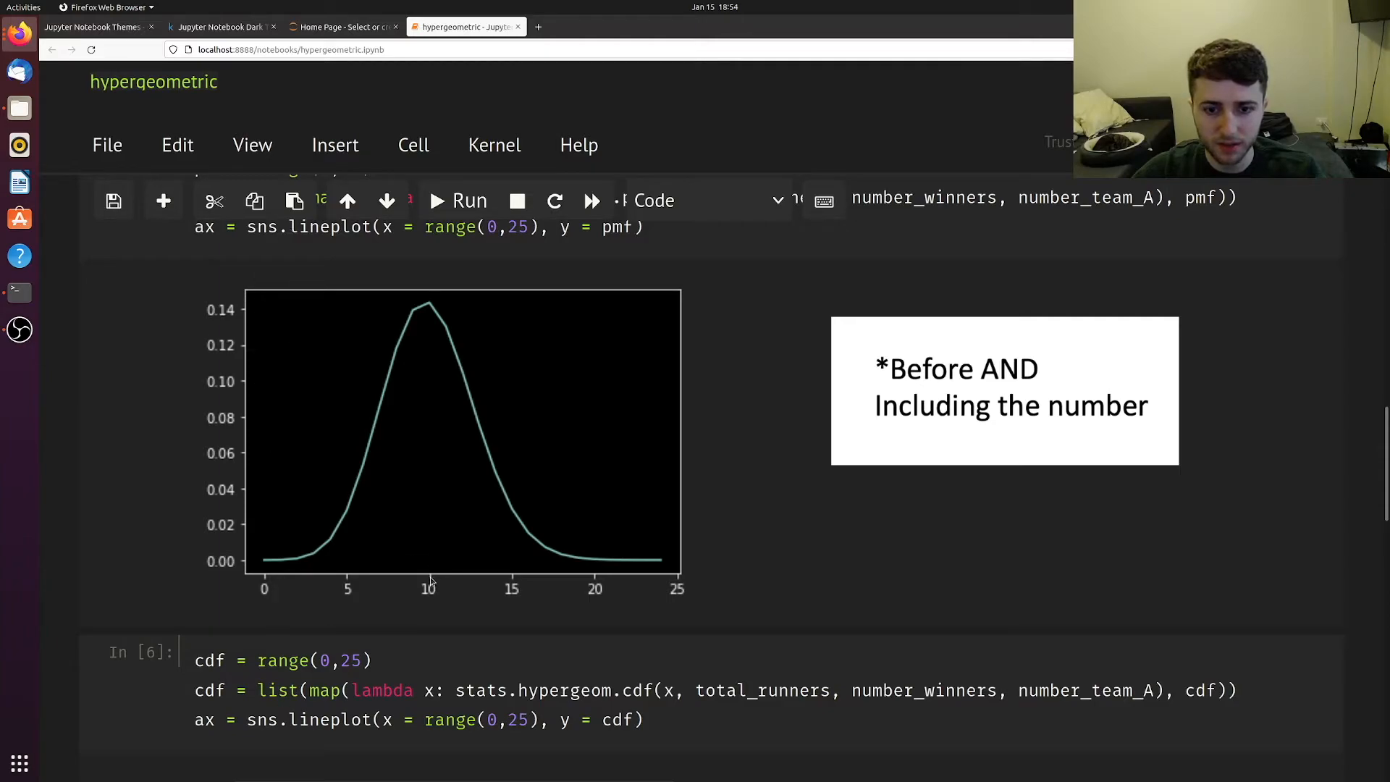
{"action": "mouse_move", "coordinate": [514, 582]}
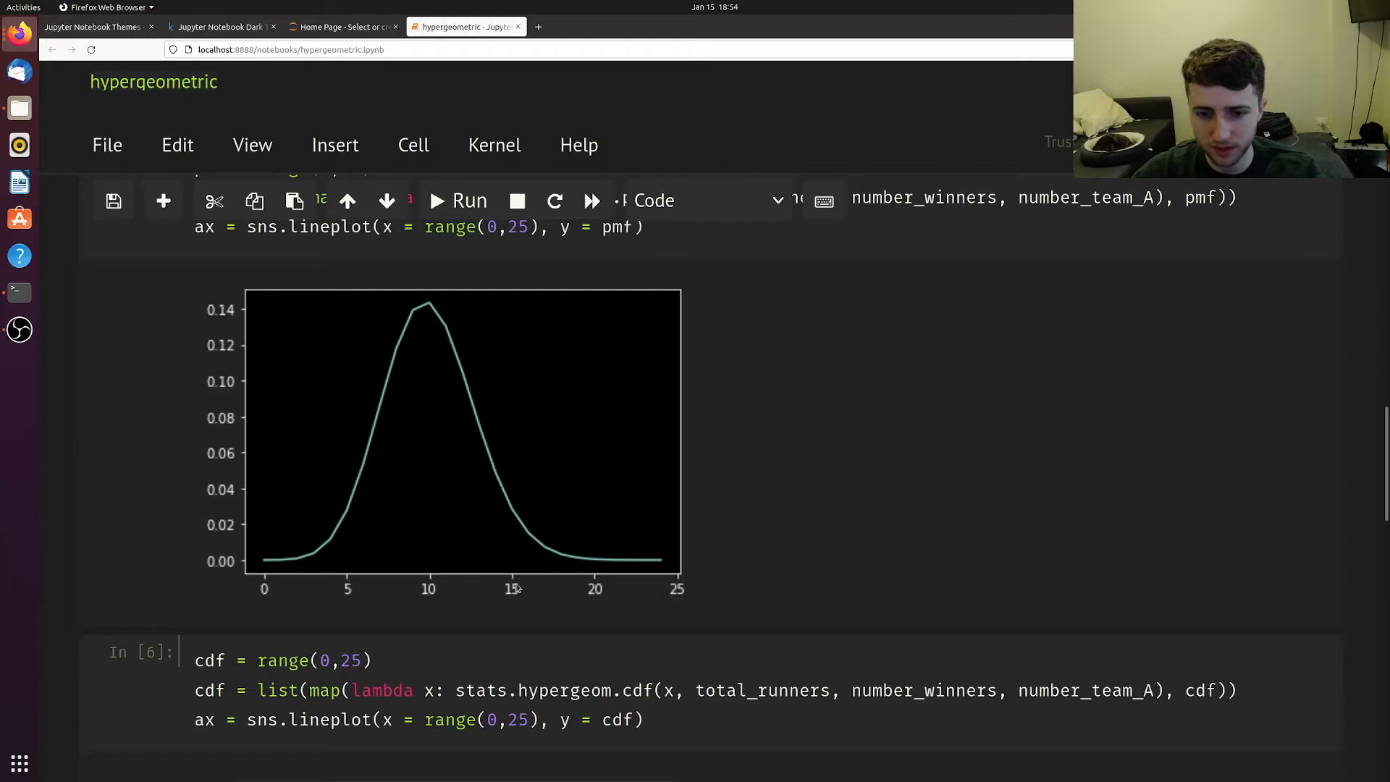
{"action": "scroll", "scroll_direction": "down", "scroll_amount": 3}
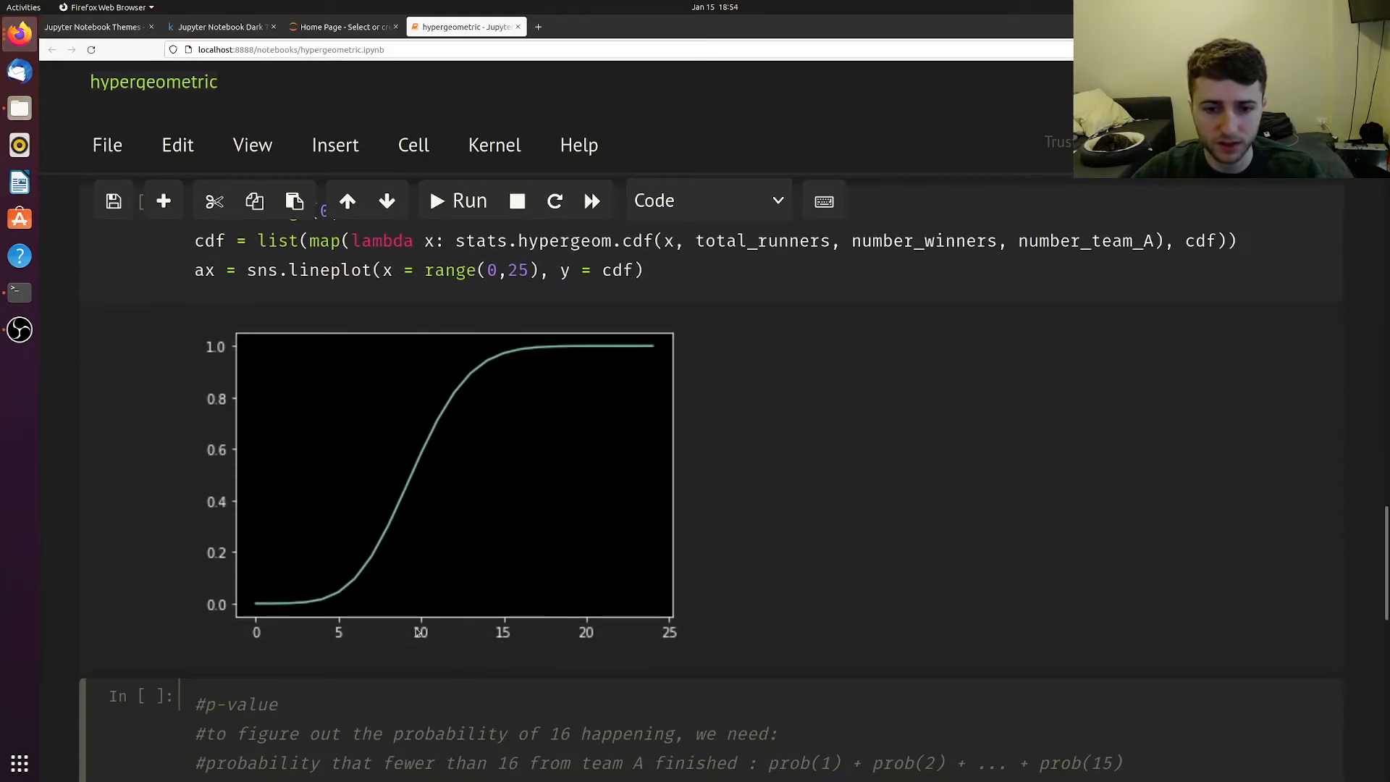
{"action": "mouse_move", "coordinate": [426, 624]}
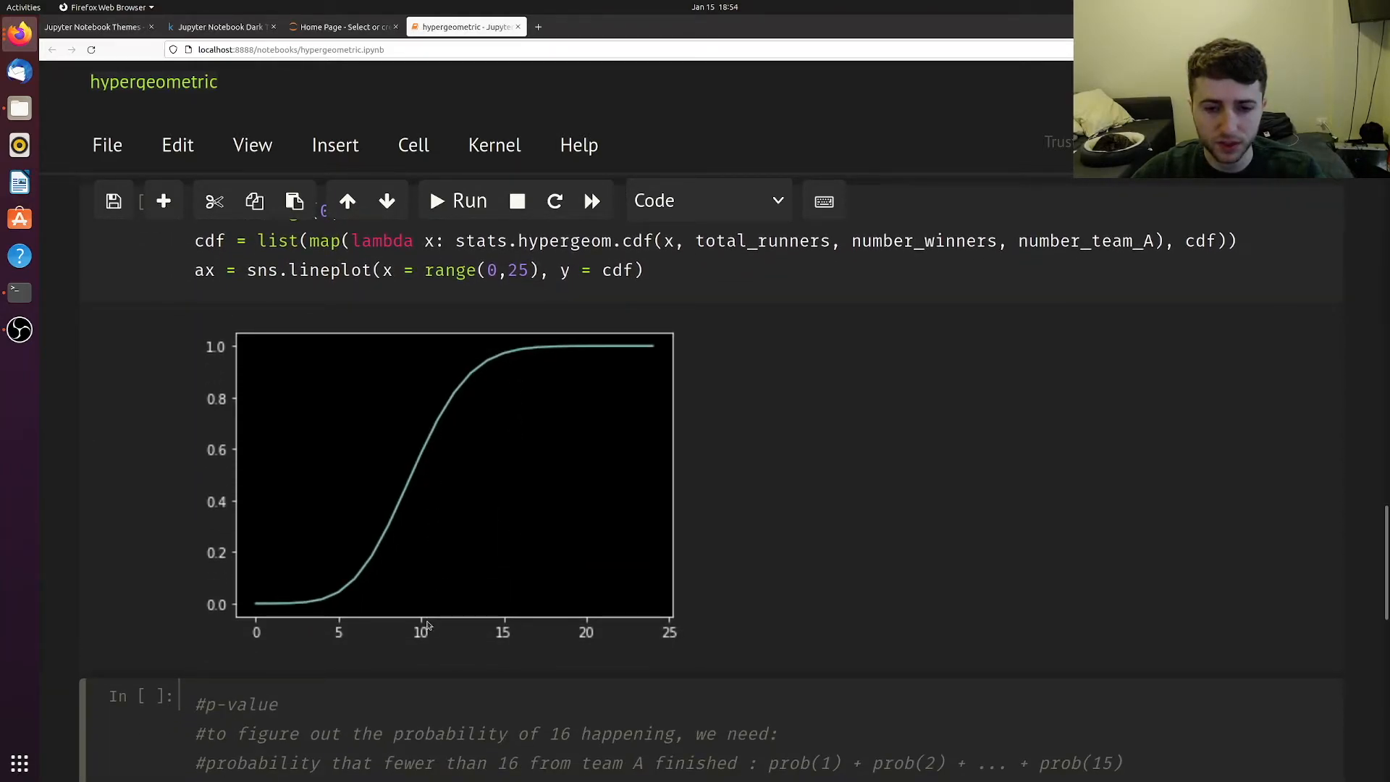
{"action": "mouse_move", "coordinate": [446, 471]}
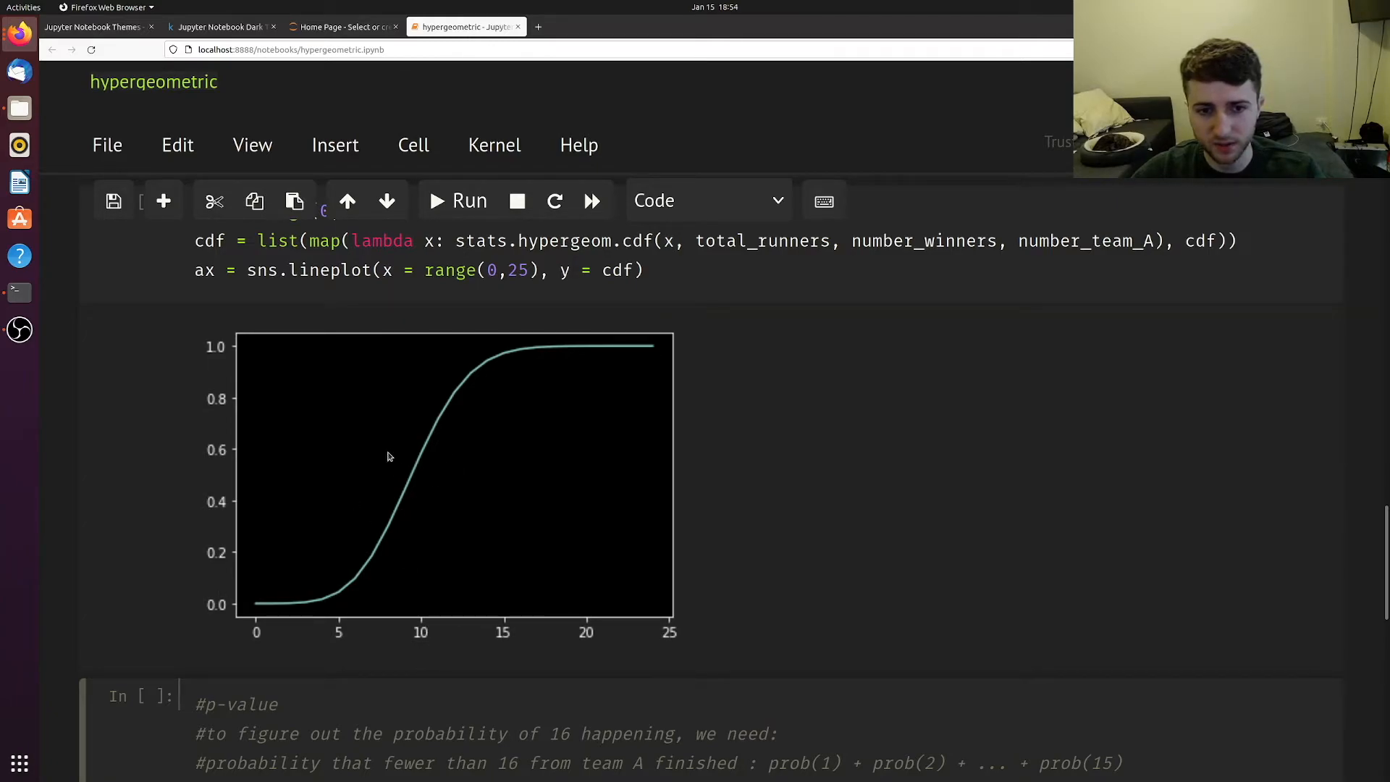
{"action": "mouse_move", "coordinate": [451, 572]}
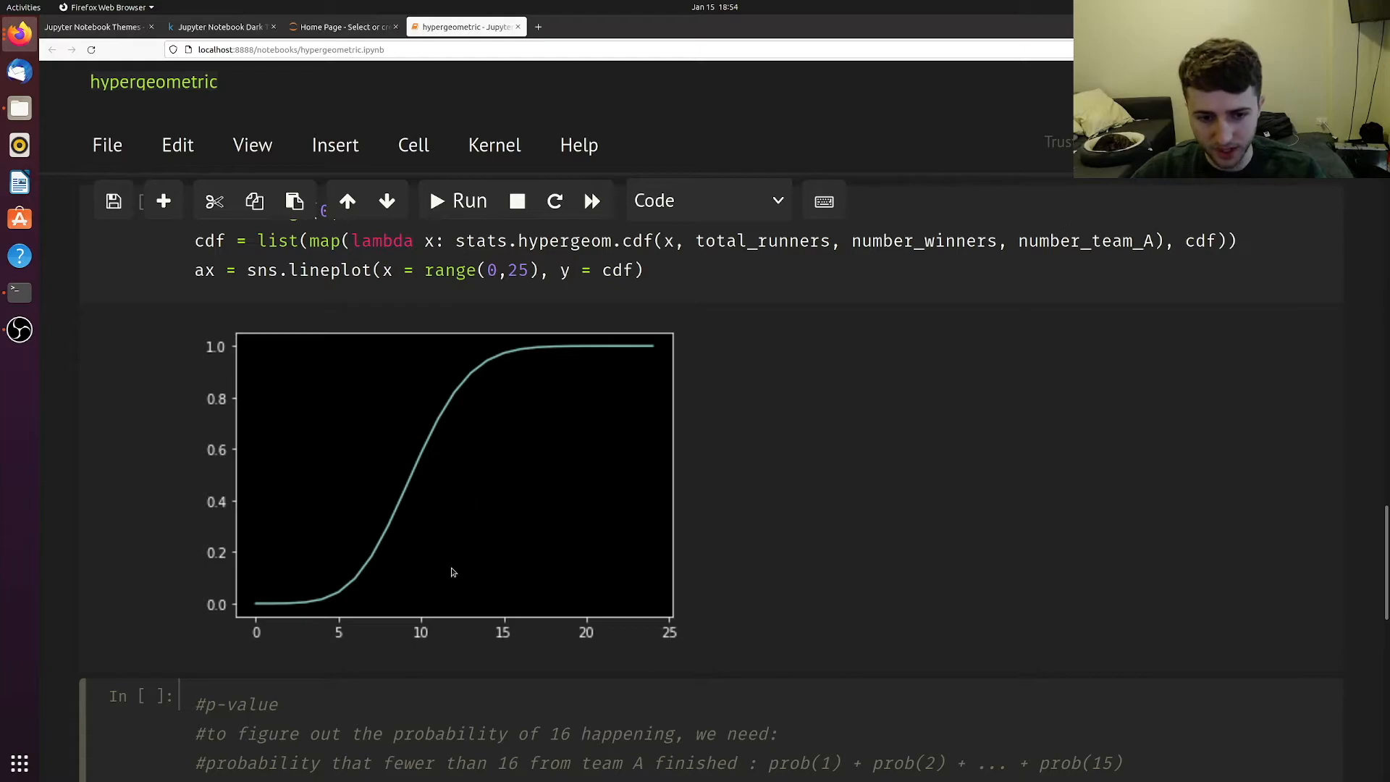
{"action": "mouse_move", "coordinate": [543, 434]}
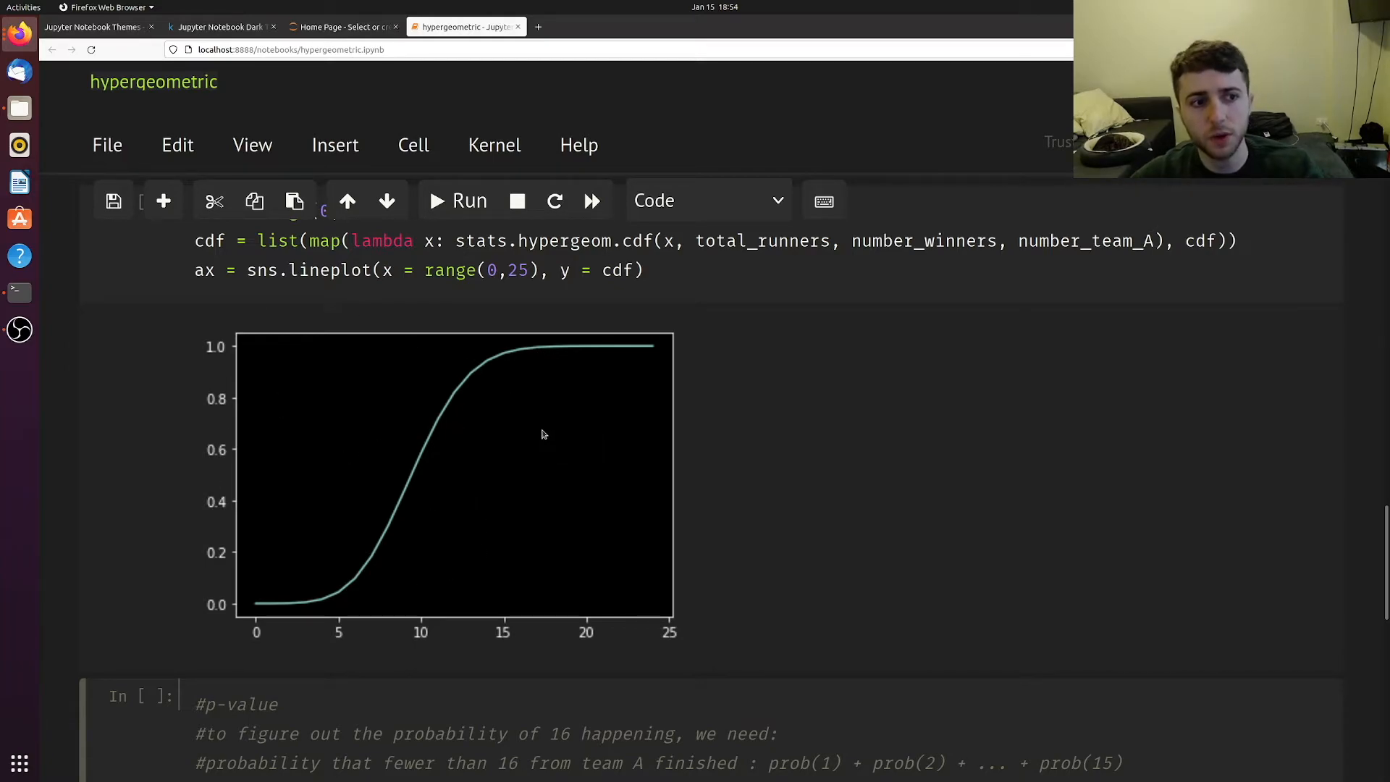
{"action": "mouse_move", "coordinate": [486, 541]}
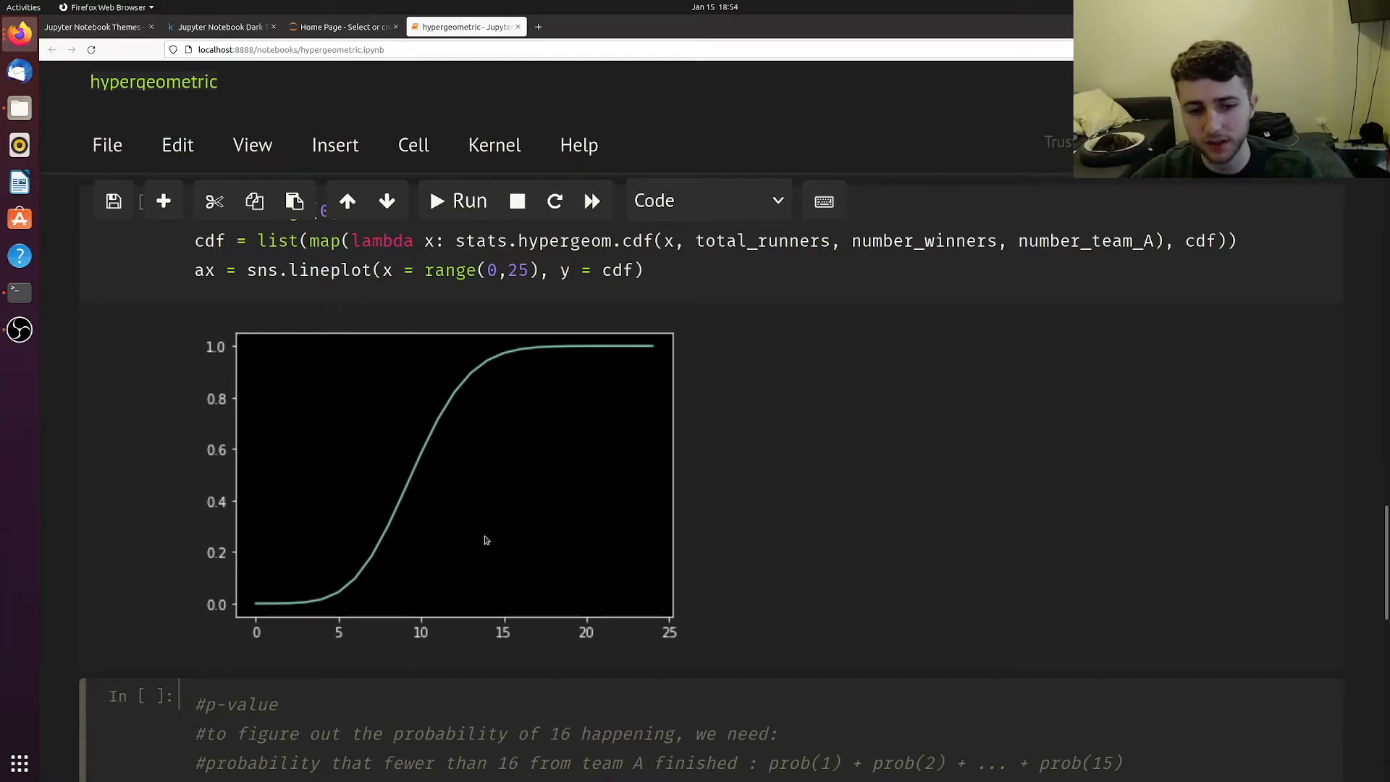
Review the 1 - stats.hypergeom.cdf p-value formula and its result of about 0.0274.
{"action": "scroll", "scroll_direction": "down", "scroll_amount": 3}
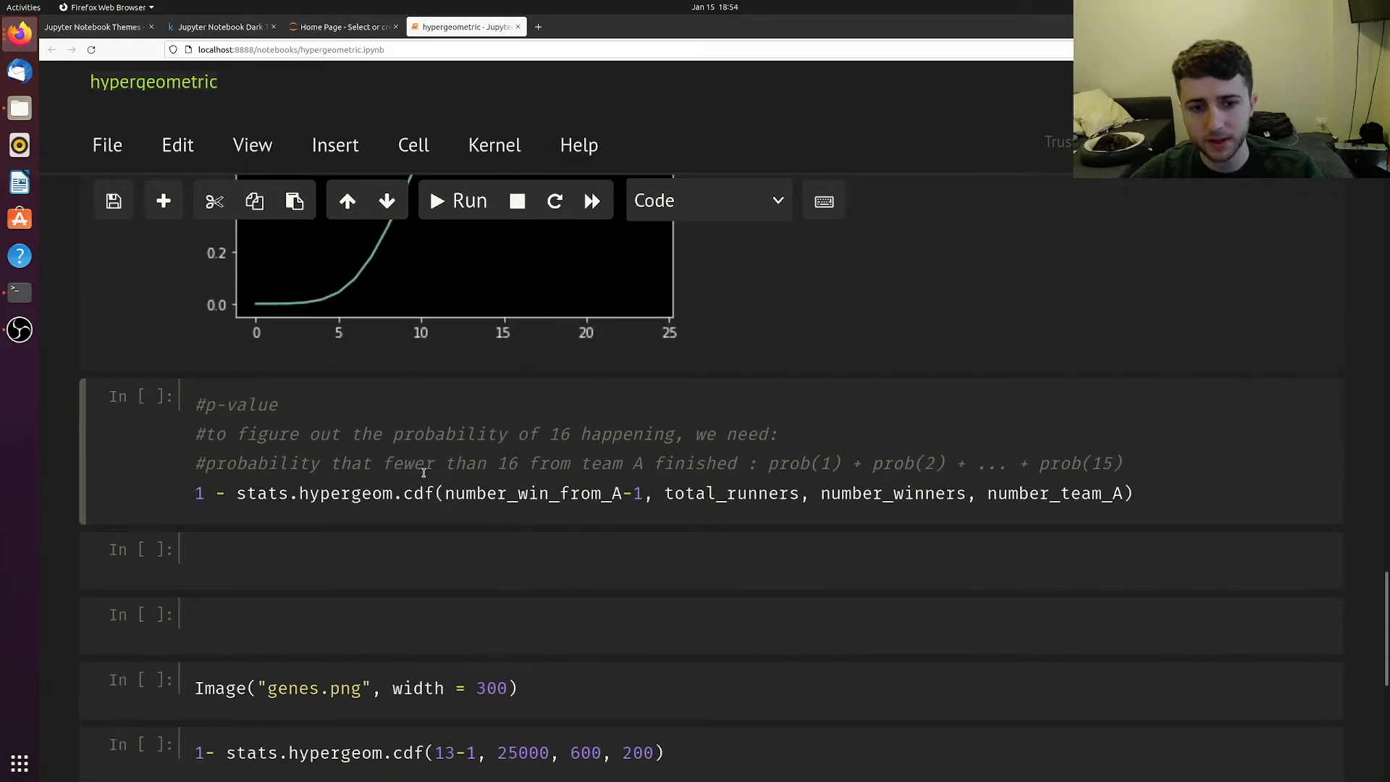
{"action": "double_click", "coordinate": [417, 494]}
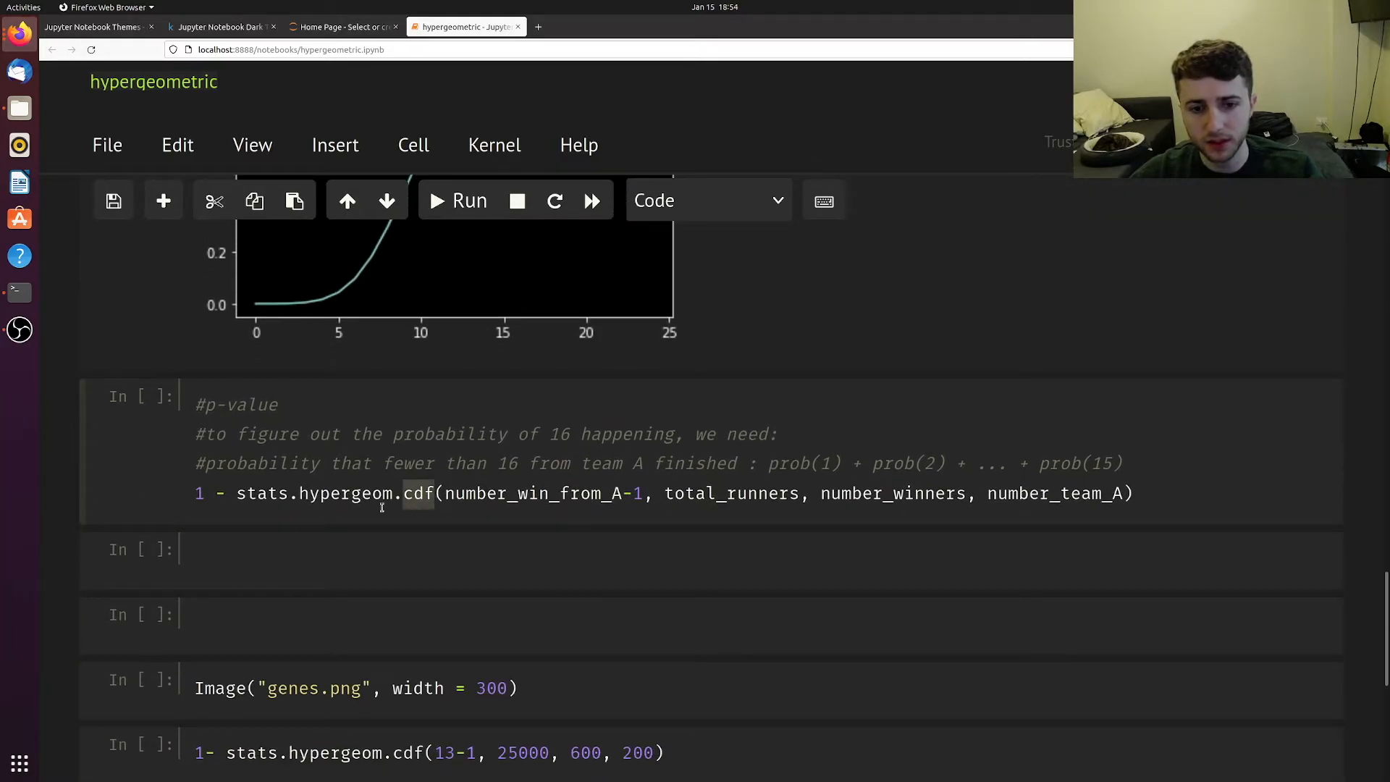
{"action": "double_click", "coordinate": [319, 492]}
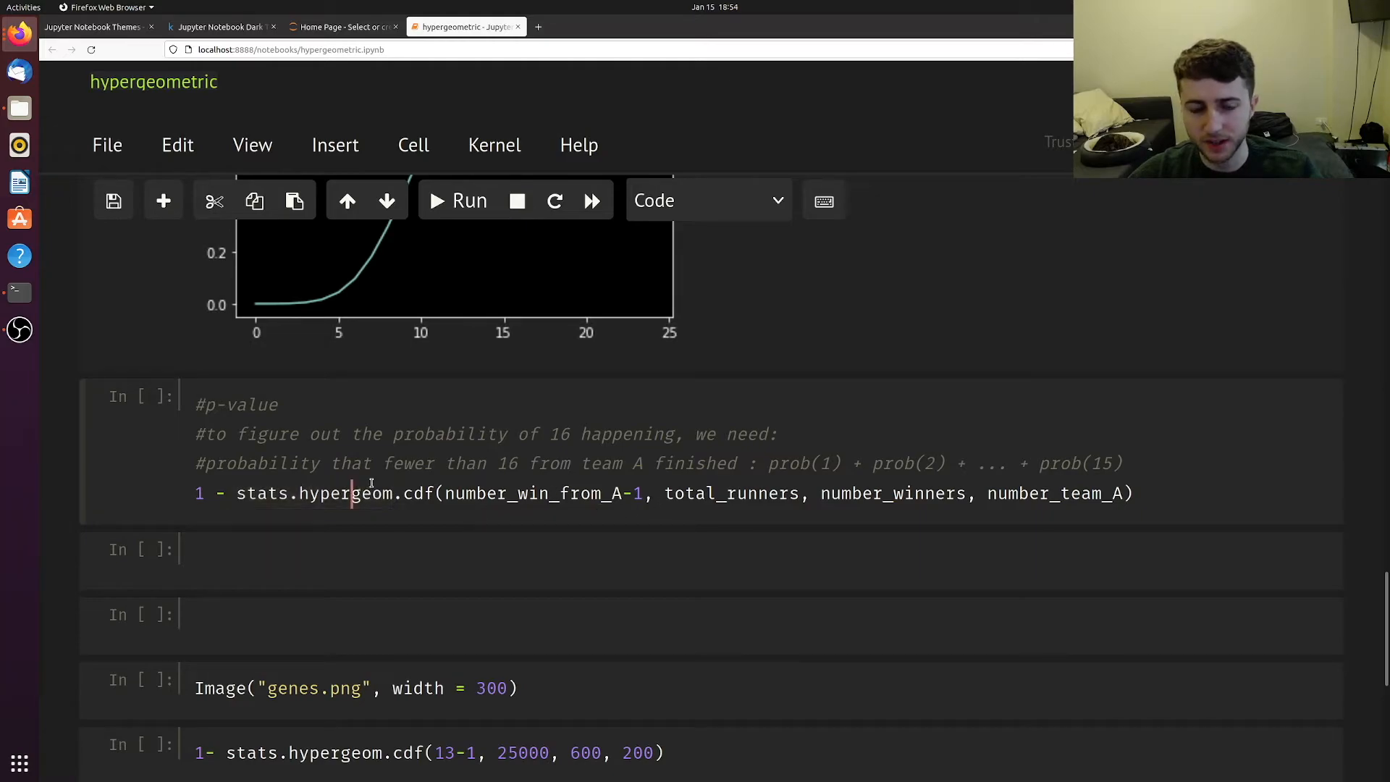
{"action": "double_click", "coordinate": [449, 433]}
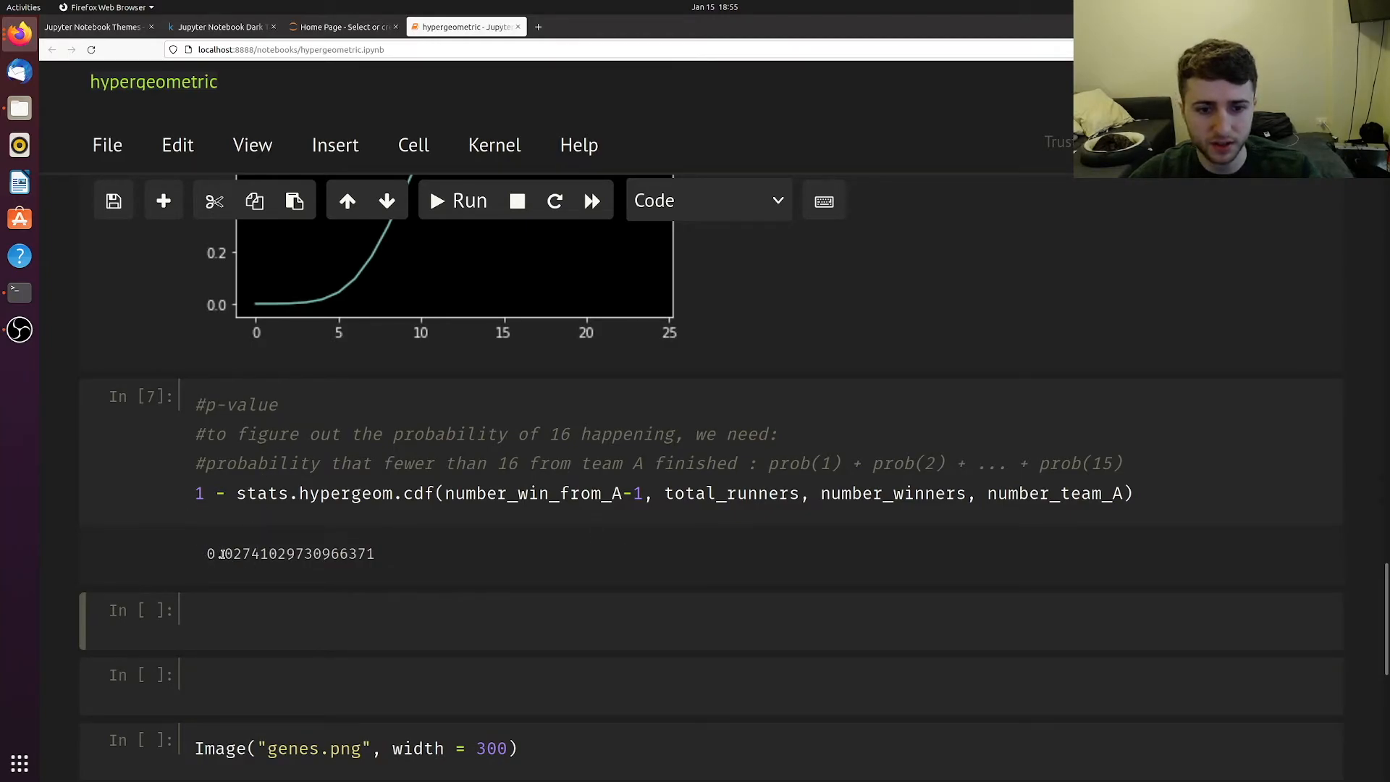
{"action": "double_click", "coordinate": [234, 554]}
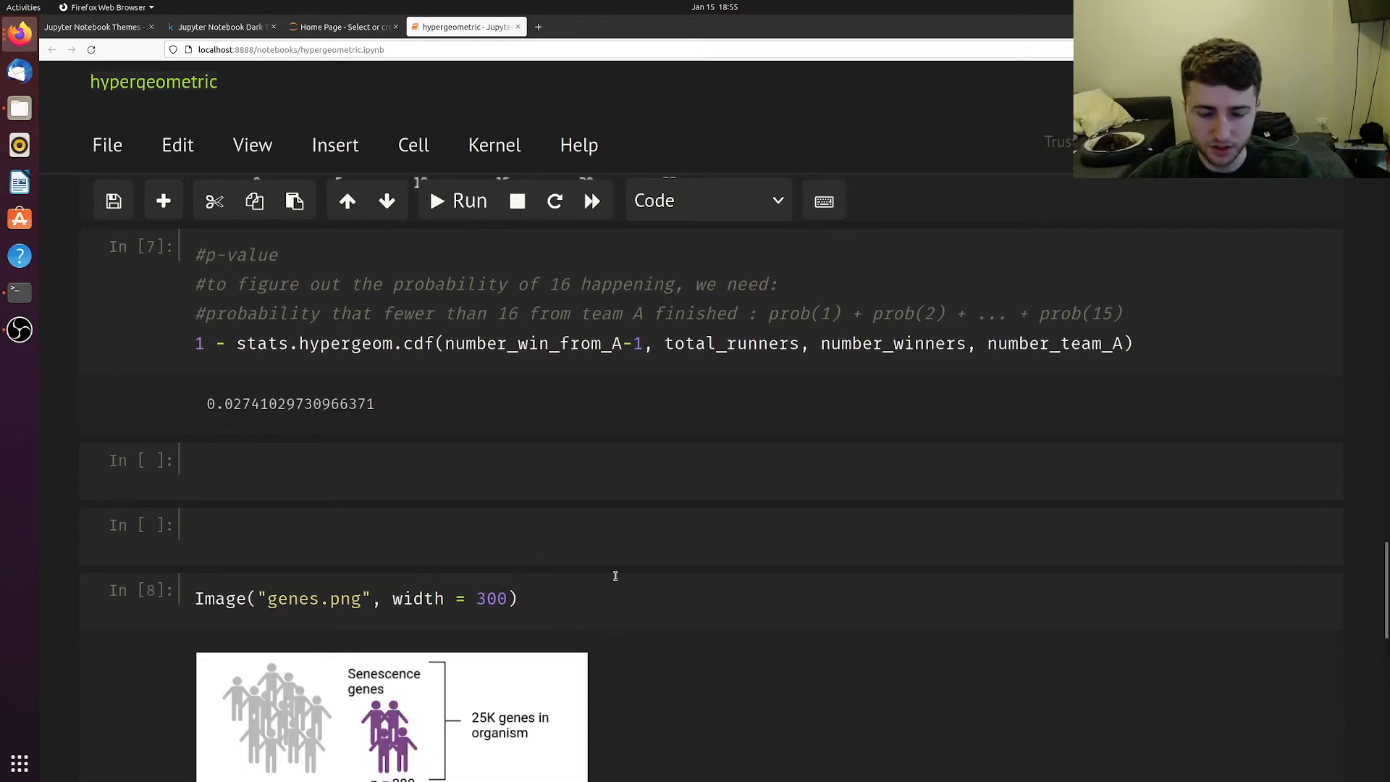
{"action": "scroll", "scroll_direction": "down", "scroll_amount": 3}
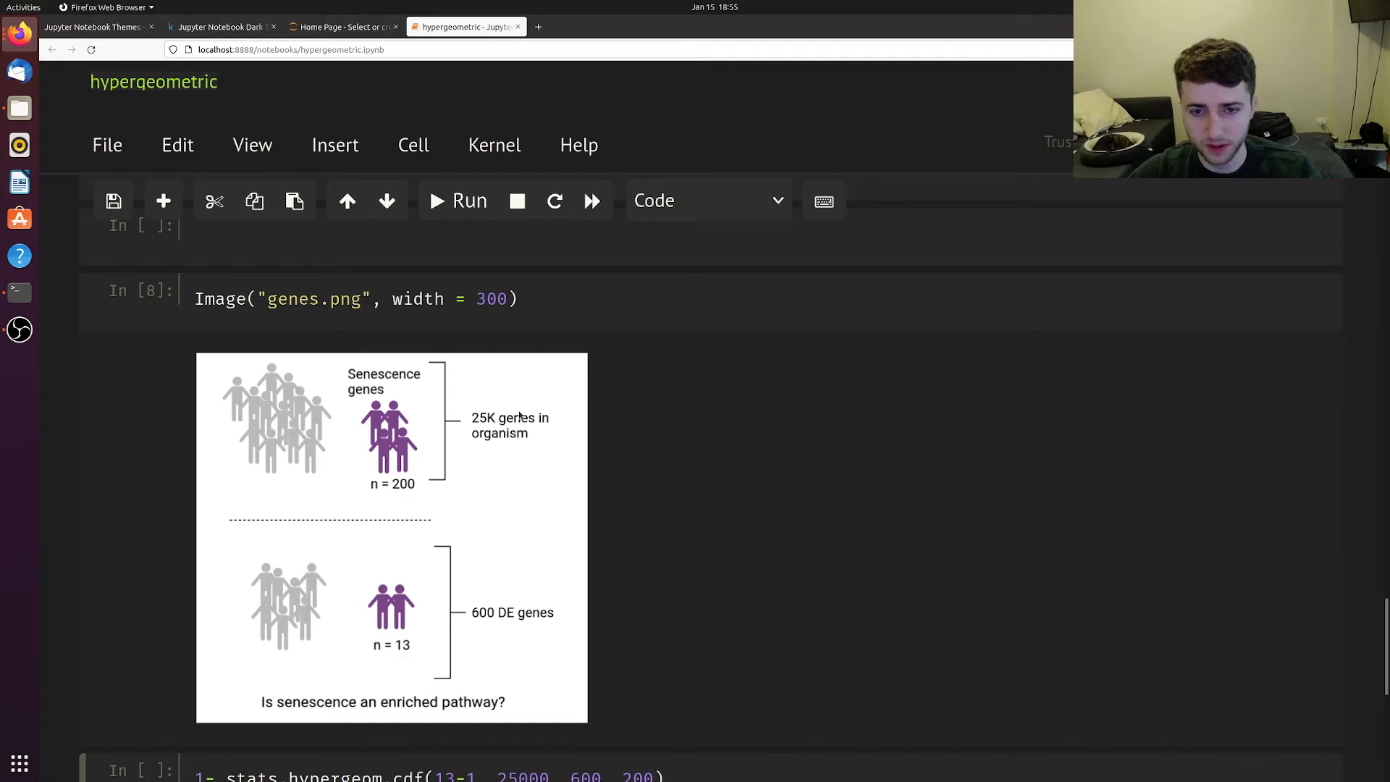
{"action": "mouse_move", "coordinate": [541, 428]}
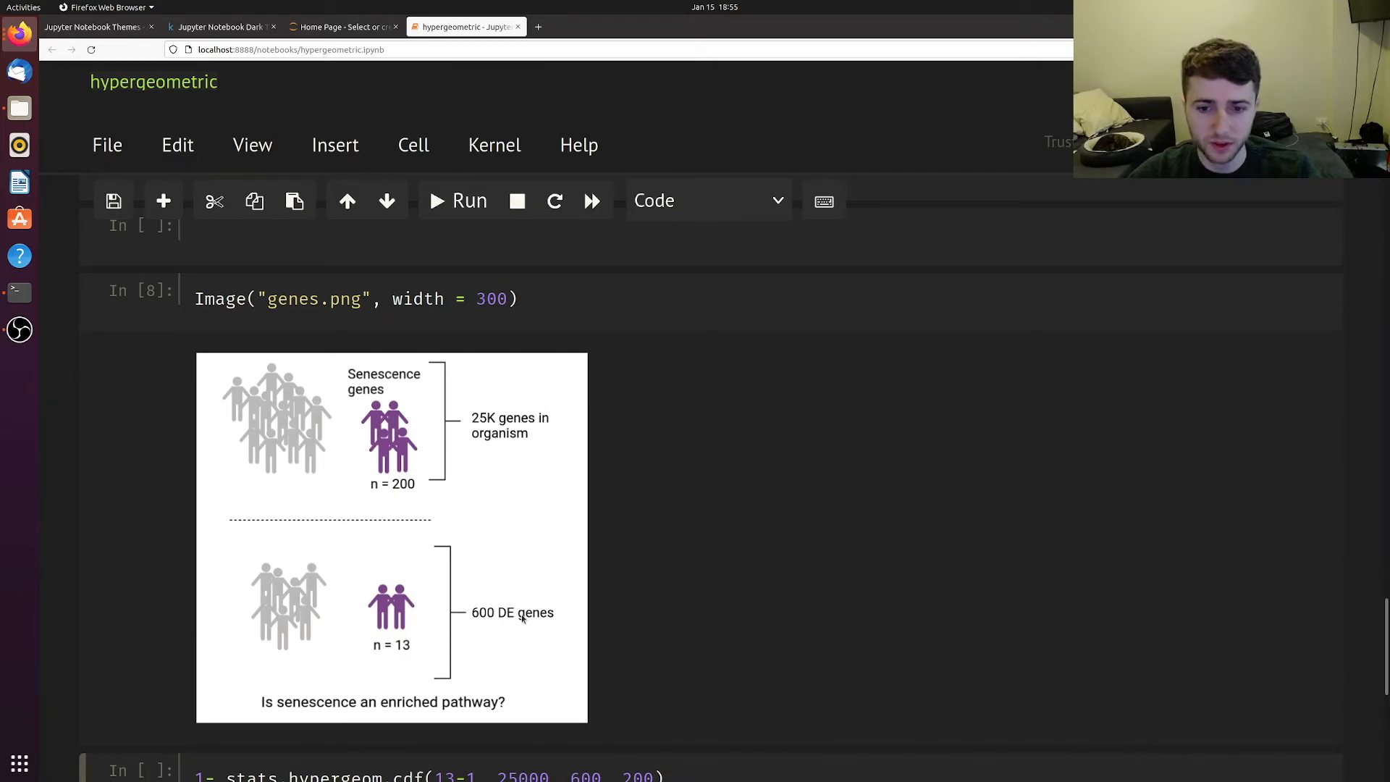
{"action": "mouse_move", "coordinate": [528, 608]}
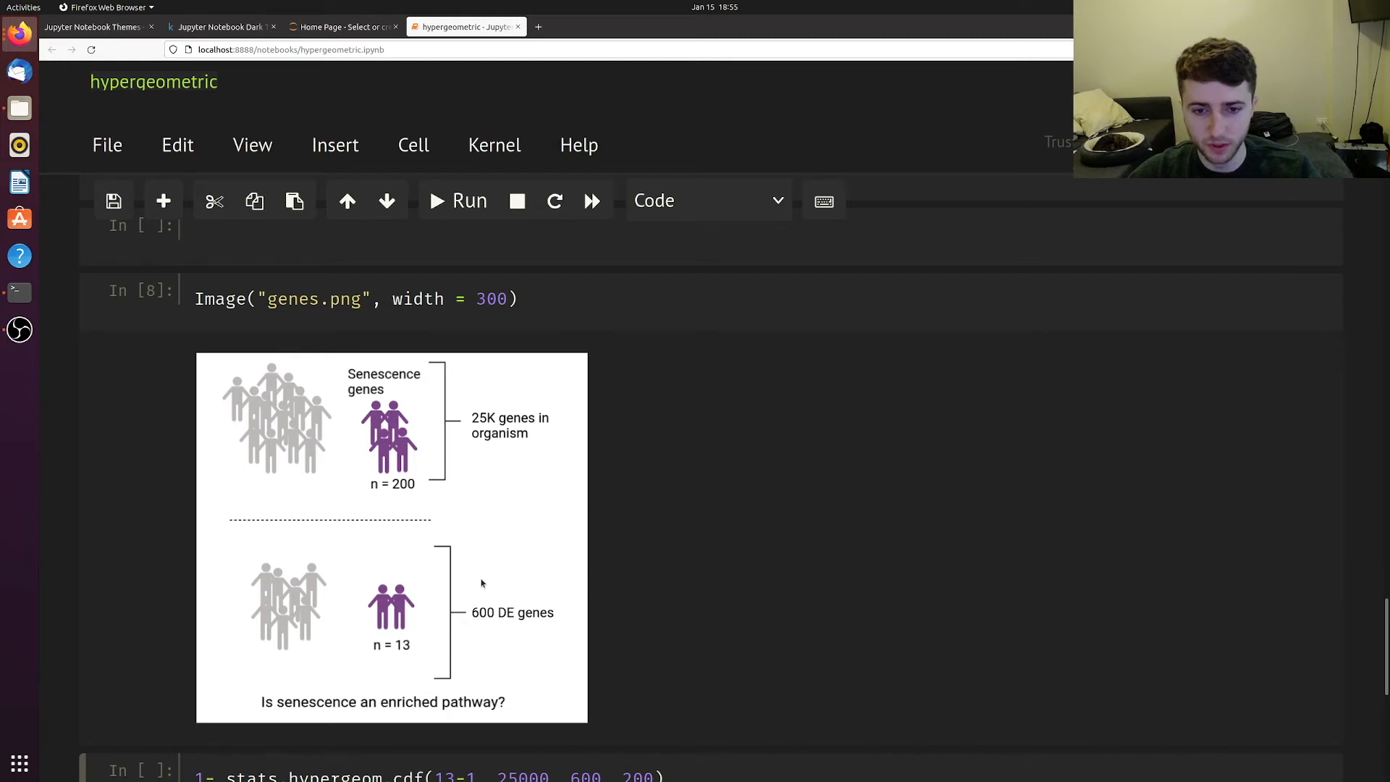
{"action": "mouse_move", "coordinate": [339, 401]}
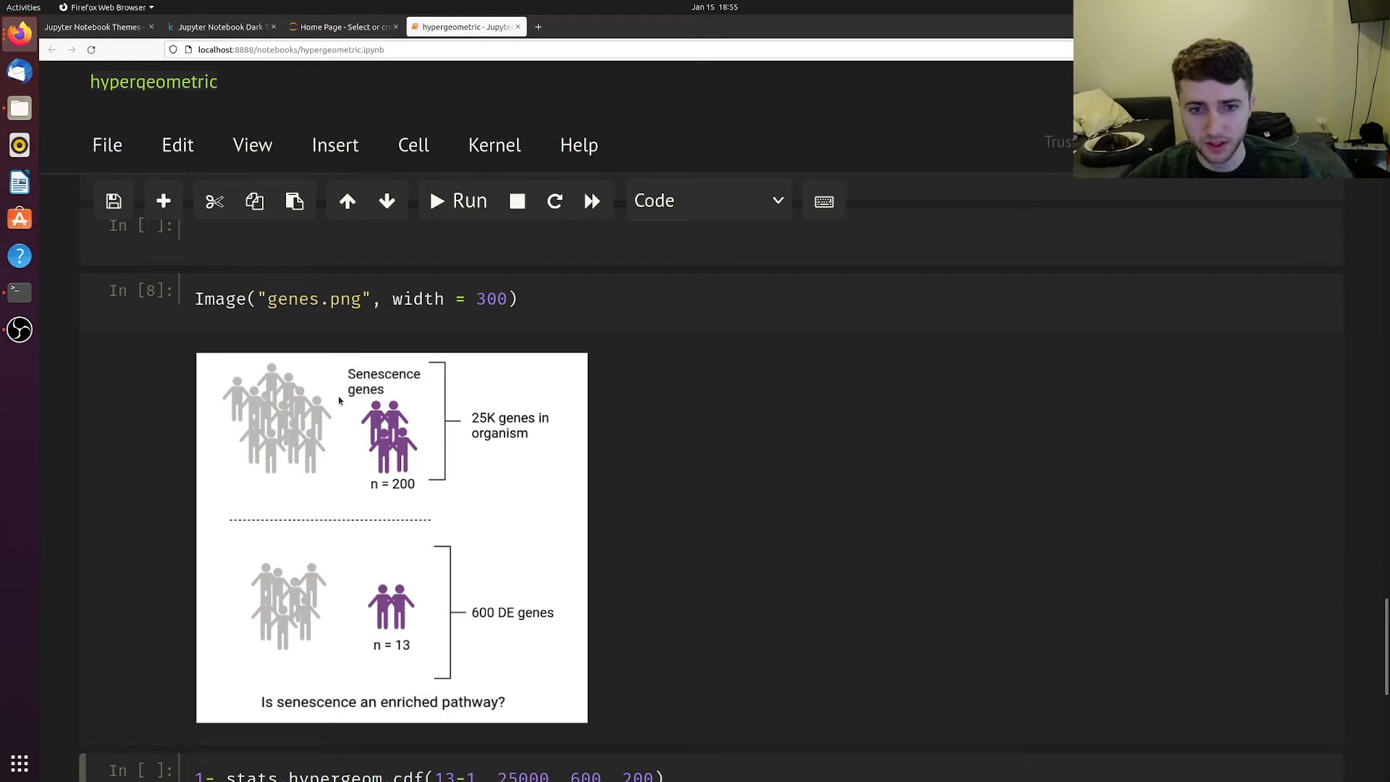
{"action": "mouse_move", "coordinate": [504, 519]}
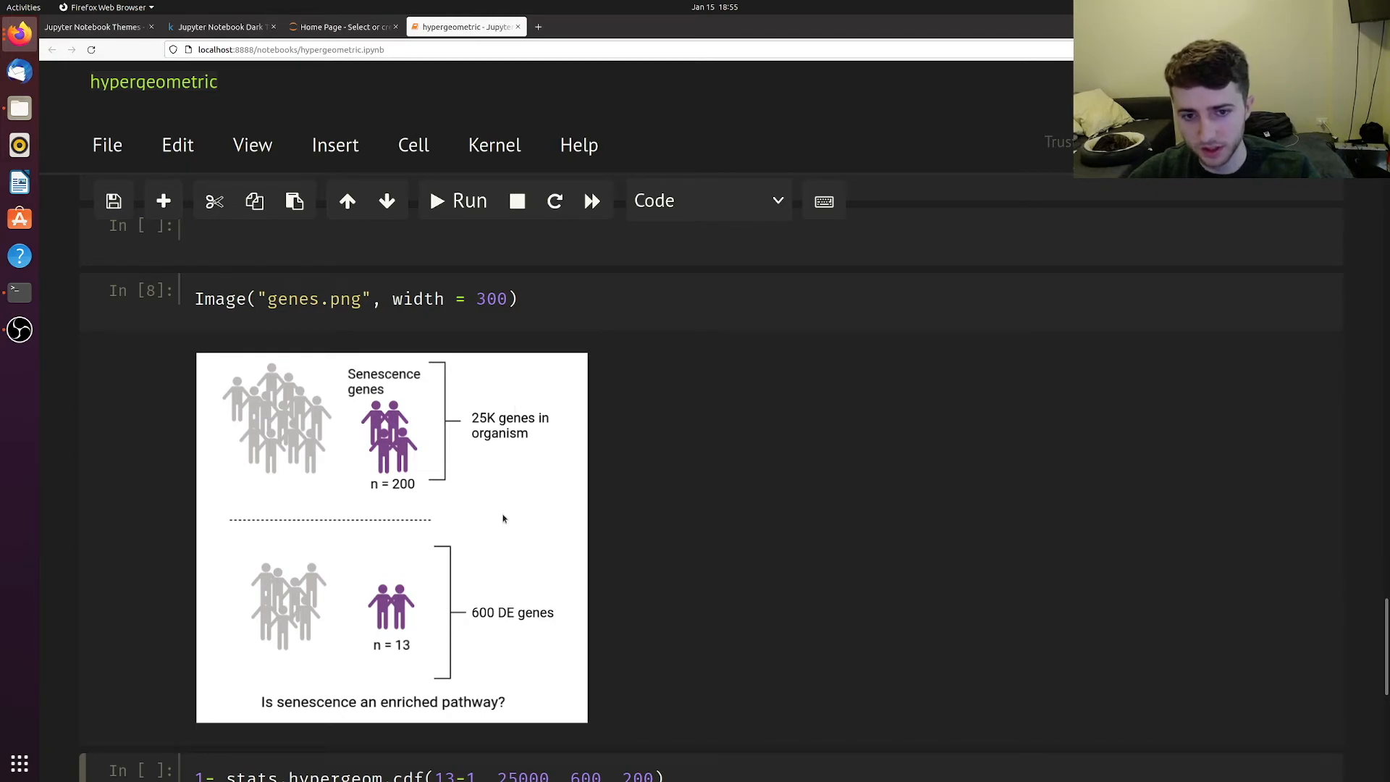
{"action": "mouse_move", "coordinate": [486, 546]}
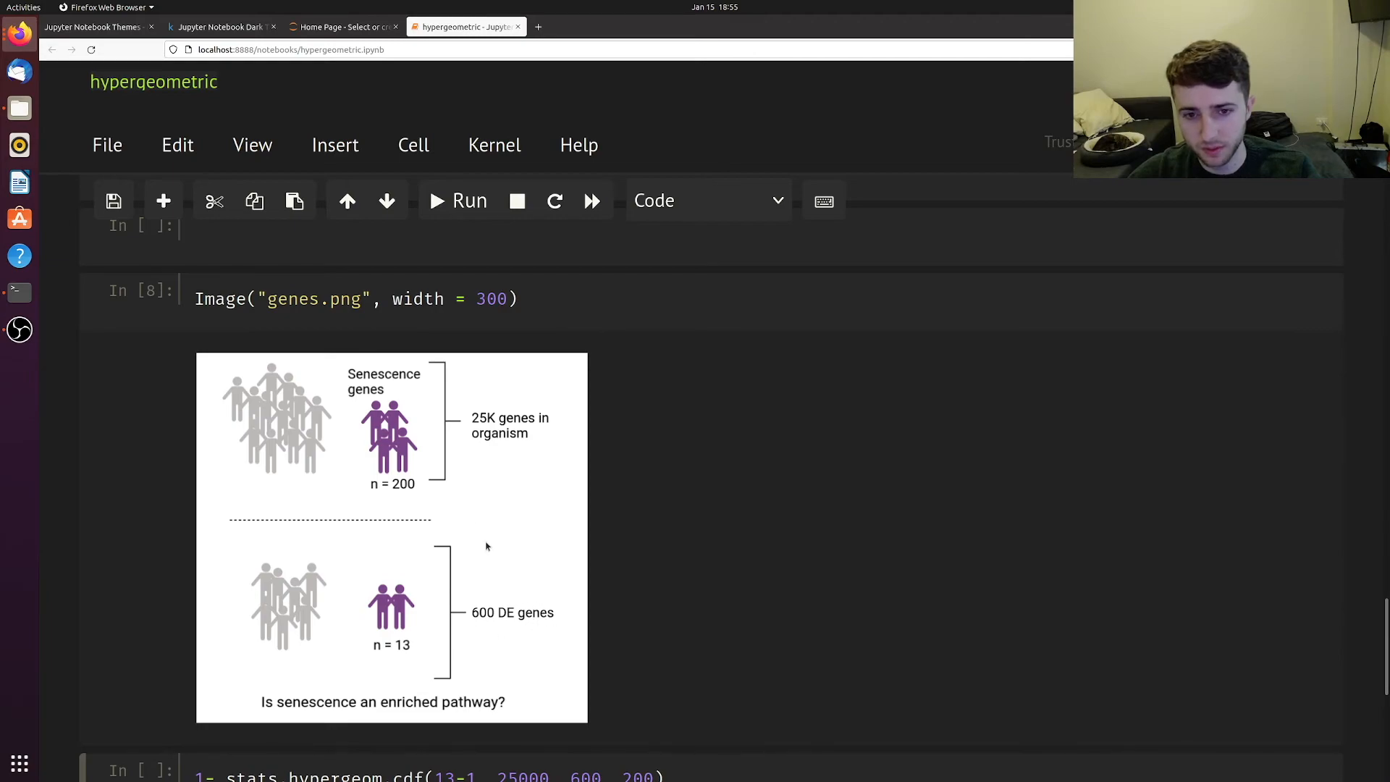
{"action": "mouse_move", "coordinate": [422, 468]}
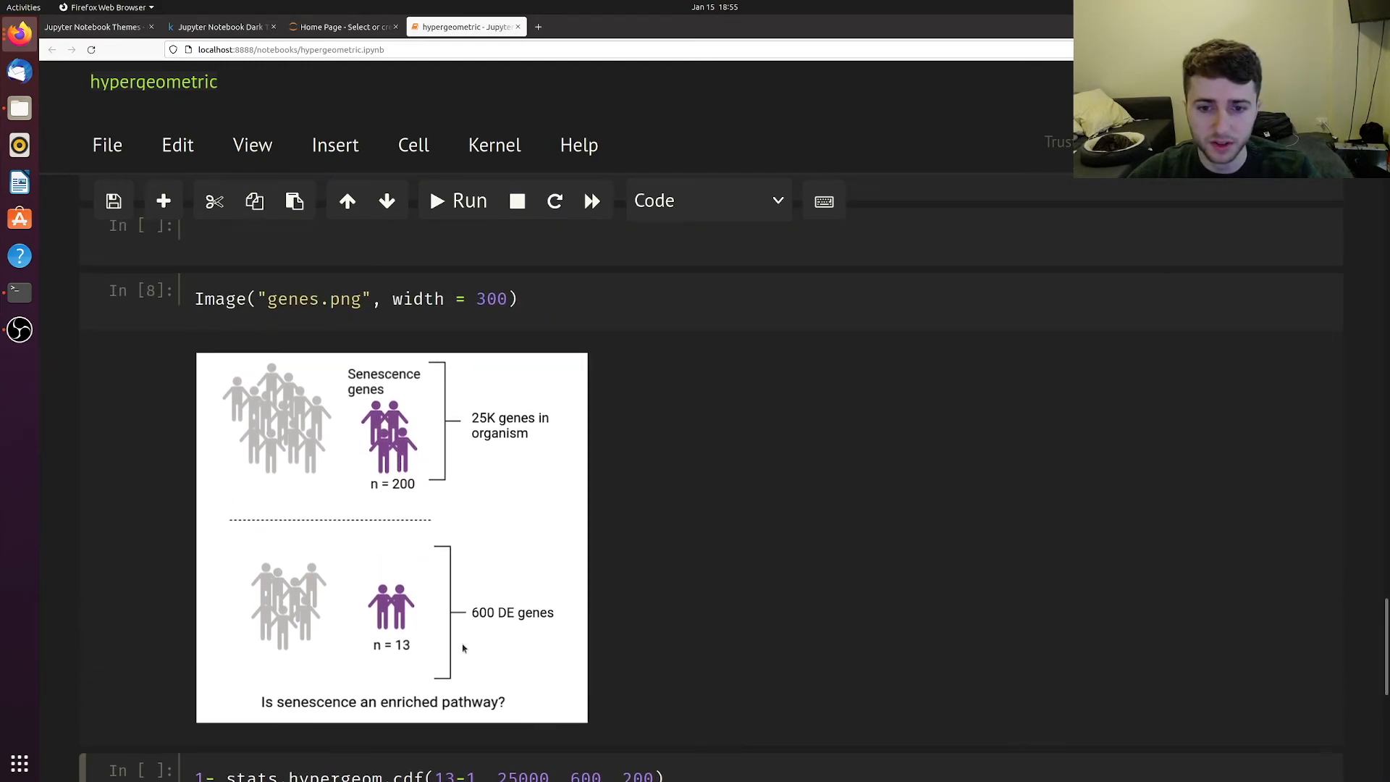
{"action": "mouse_move", "coordinate": [385, 652]}
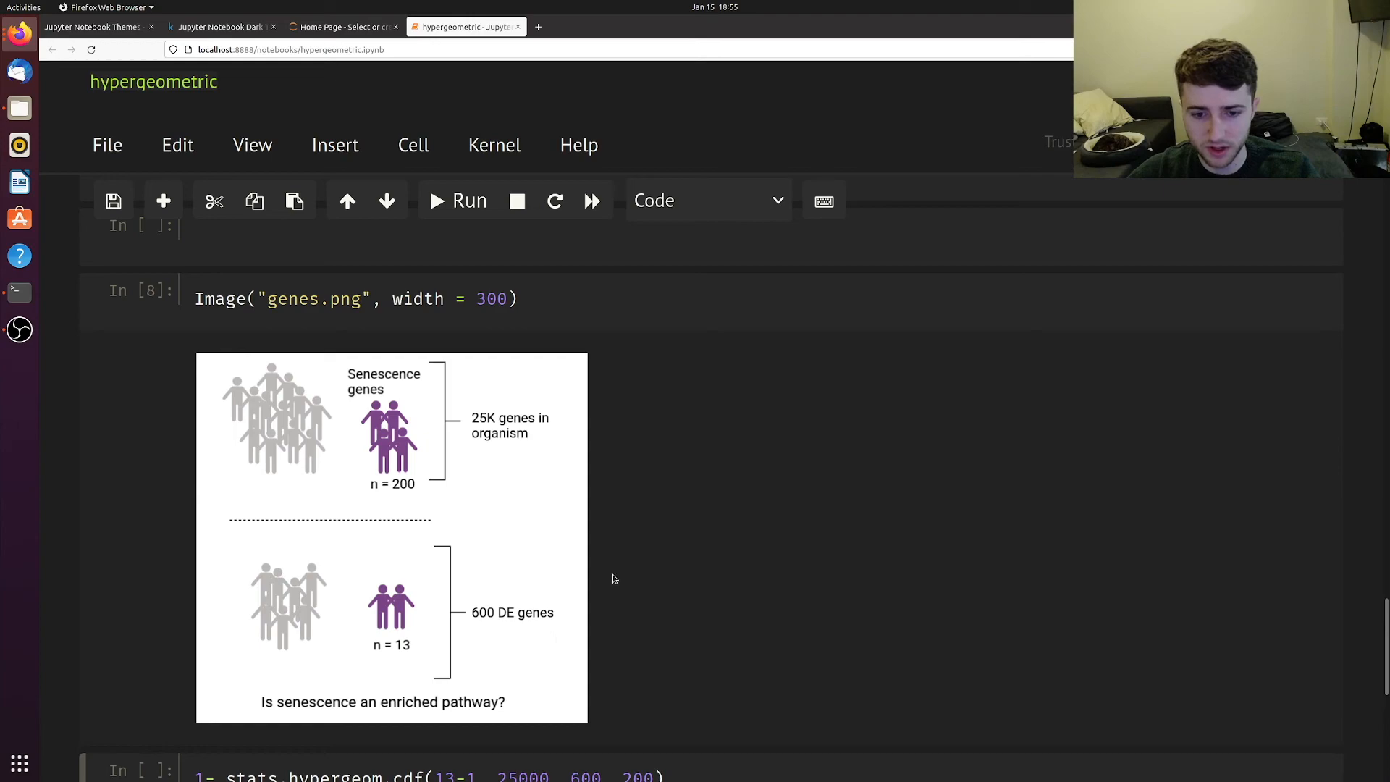
Run the 1- stats.hypergeom.cdf(13-1, 25000, 600, 200) cell, returning about 0.00115.
{"action": "scroll", "scroll_direction": "down", "scroll_amount": 3}
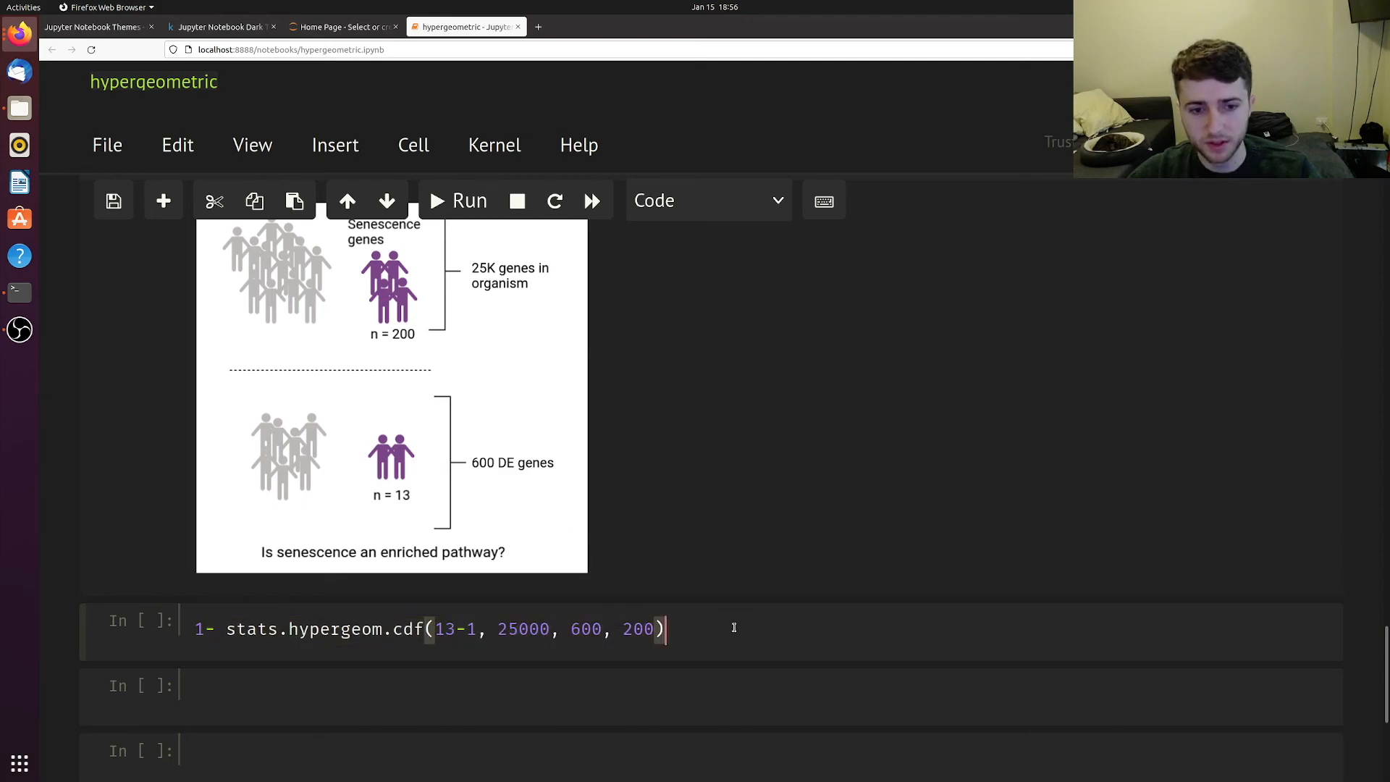
{"action": "left_click", "coordinate": [457, 200]}
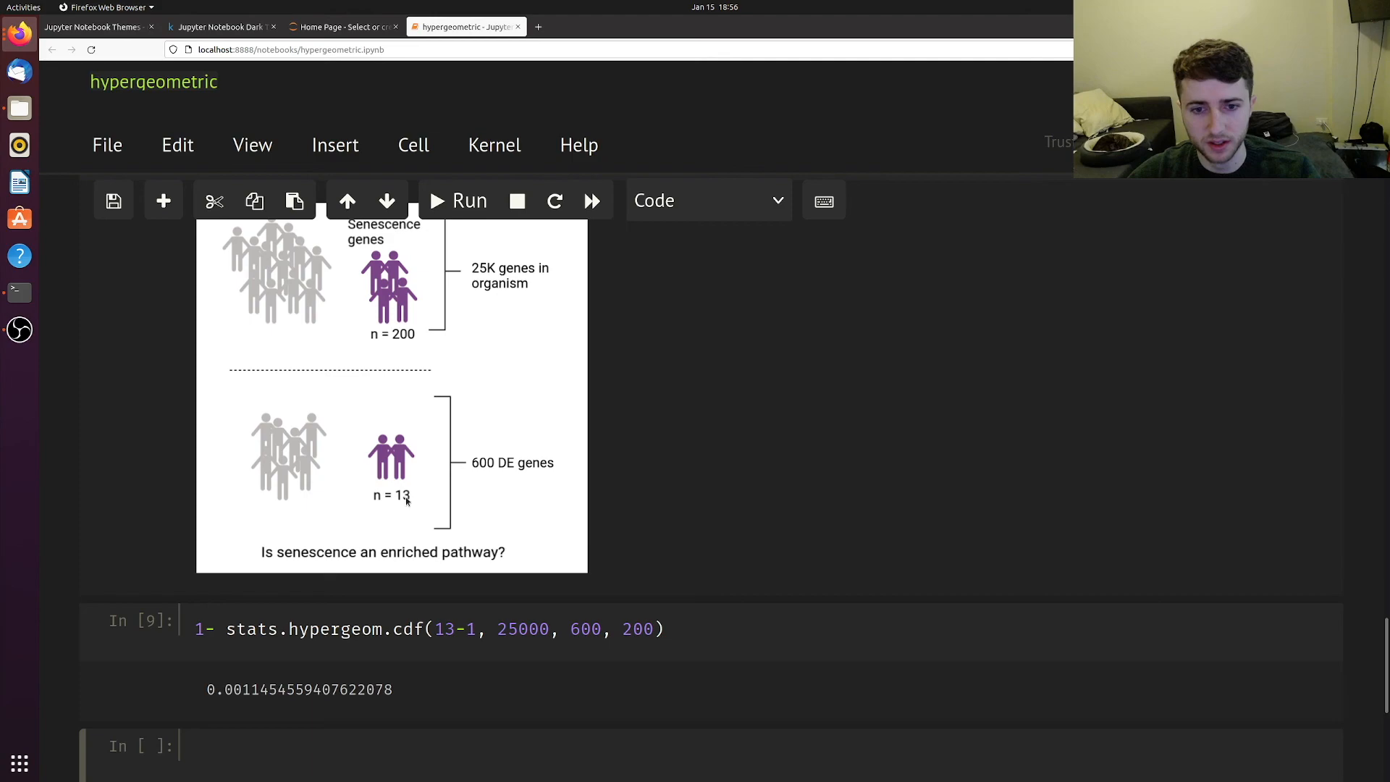
{"action": "mouse_move", "coordinate": [283, 661]}
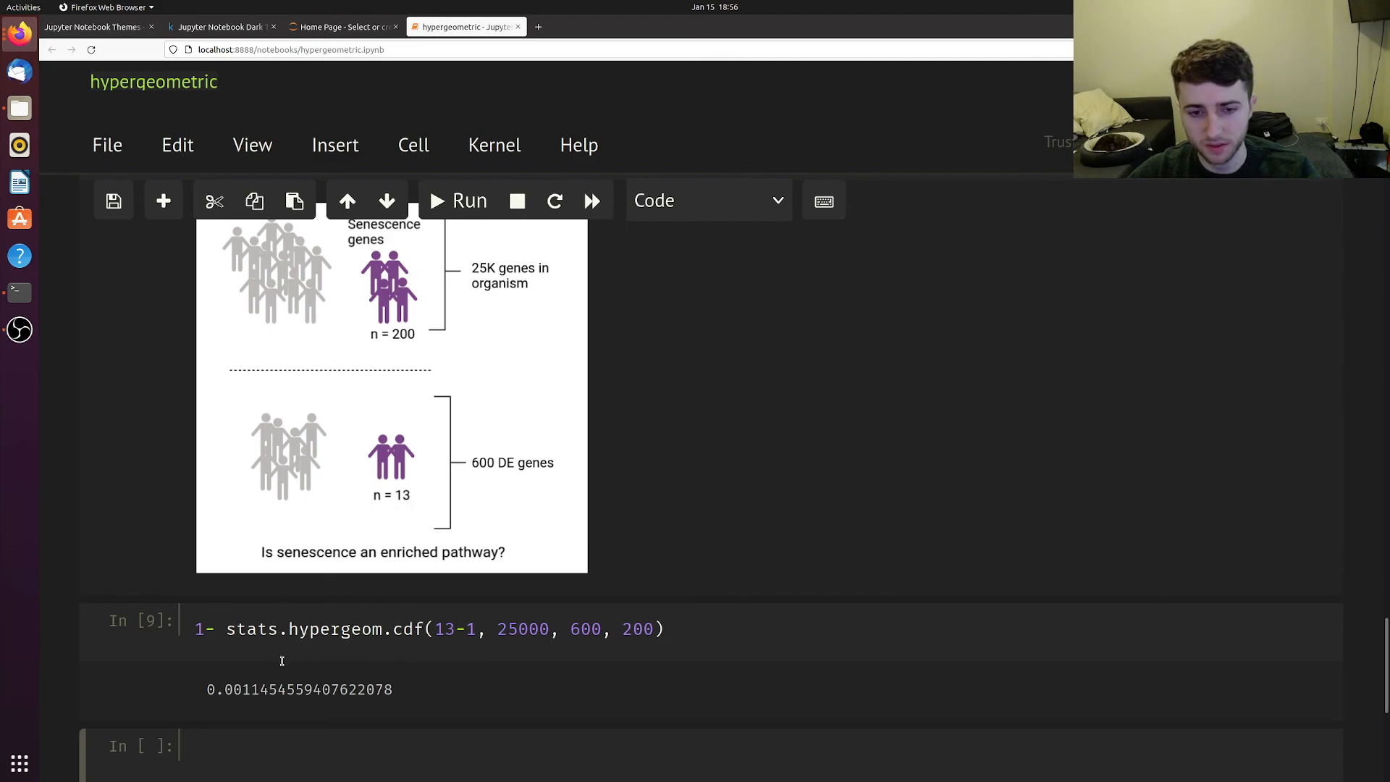